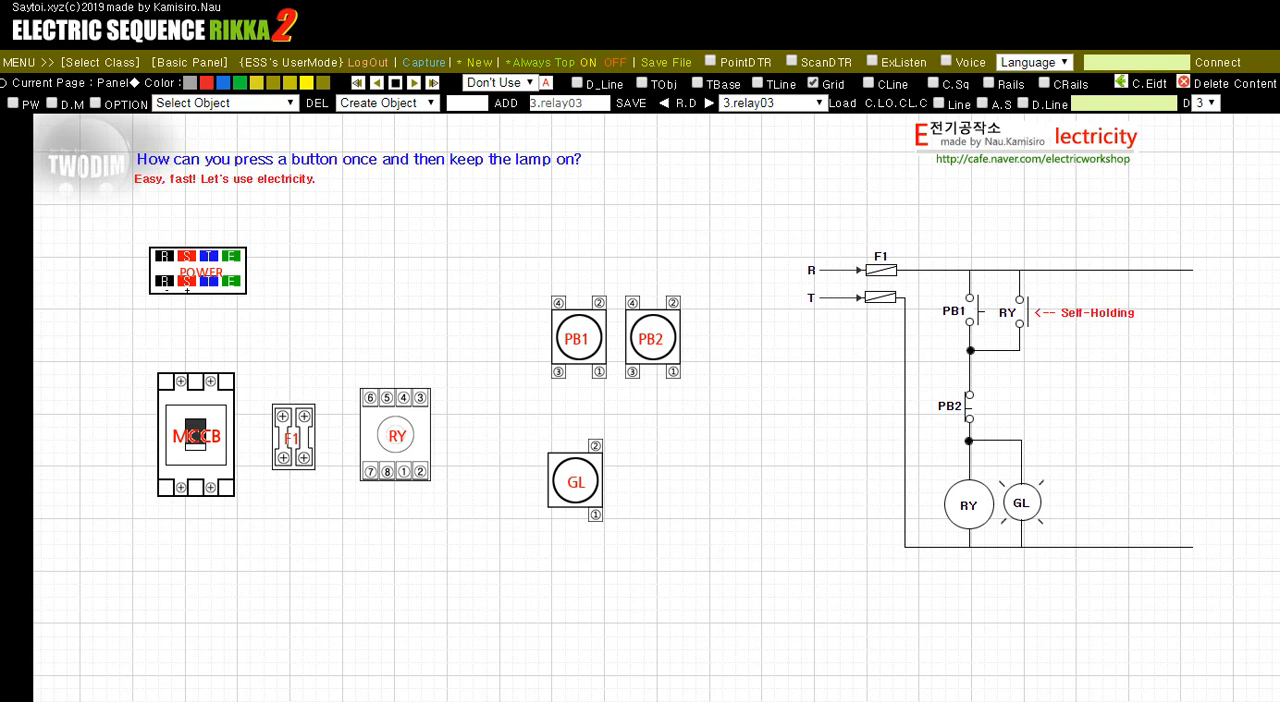
mouse_move(385, 157)
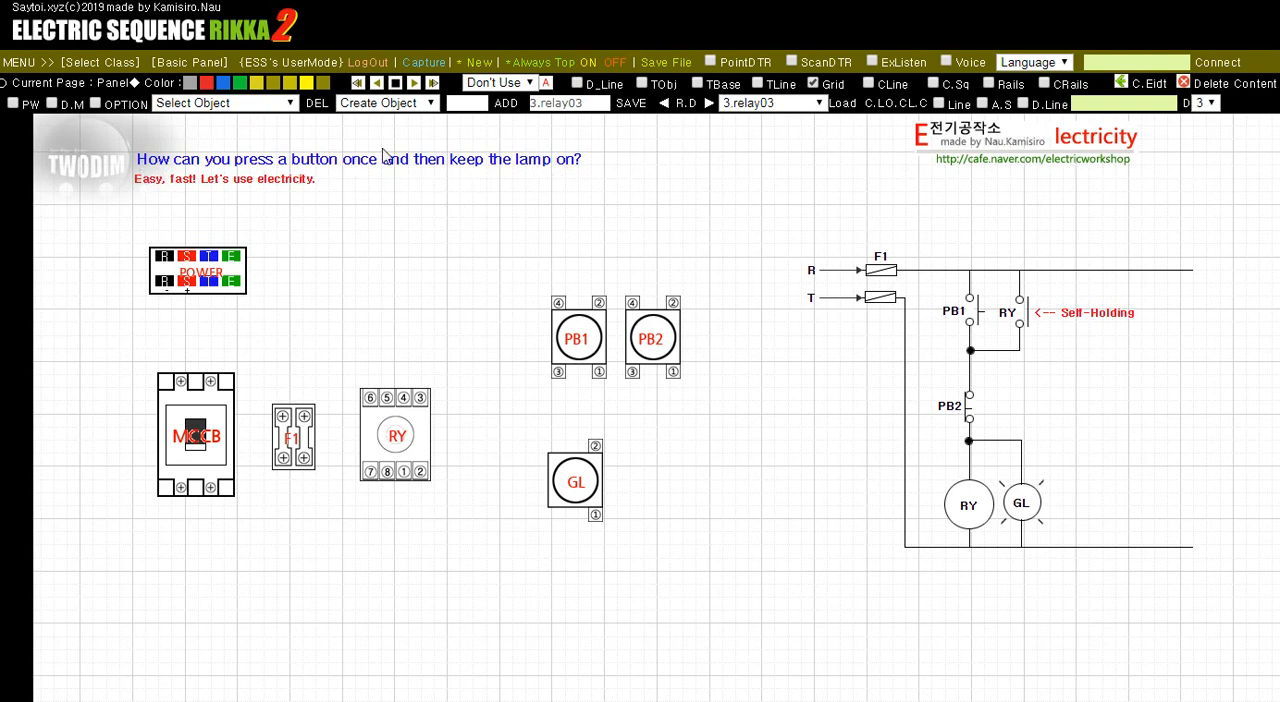
mouse_move(477, 326)
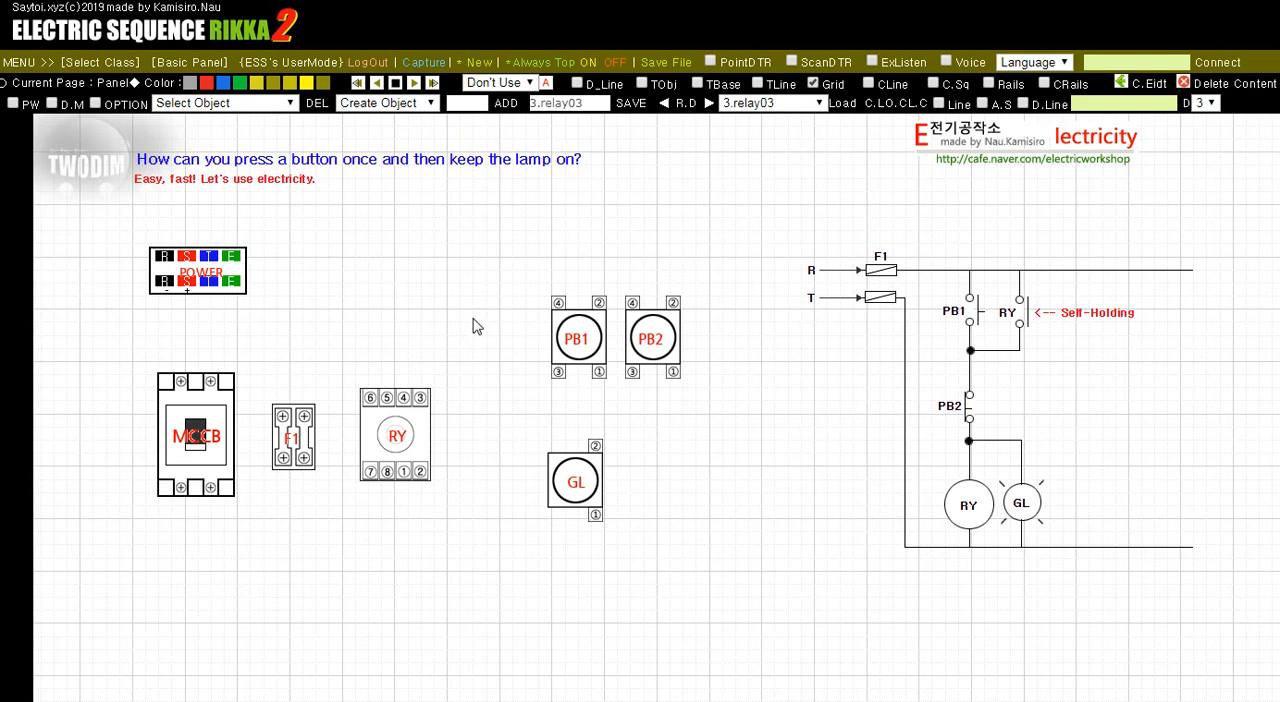
mouse_move(481, 453)
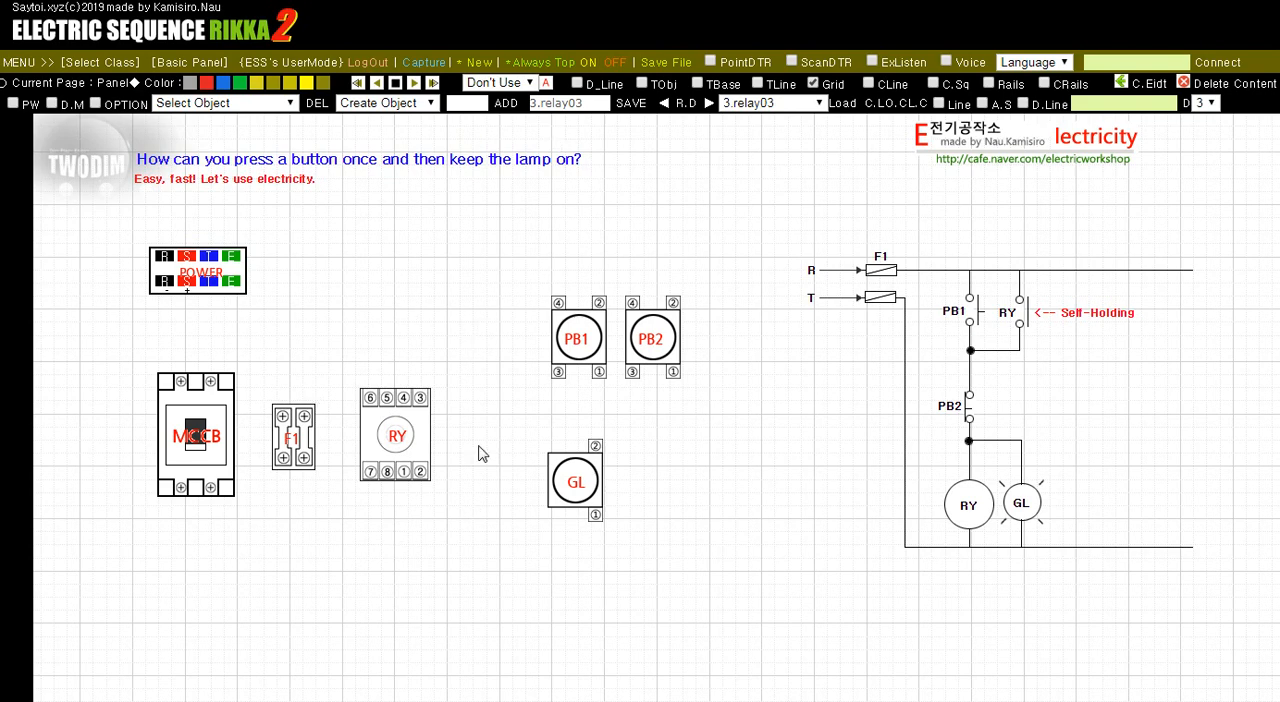
mouse_move(531, 388)
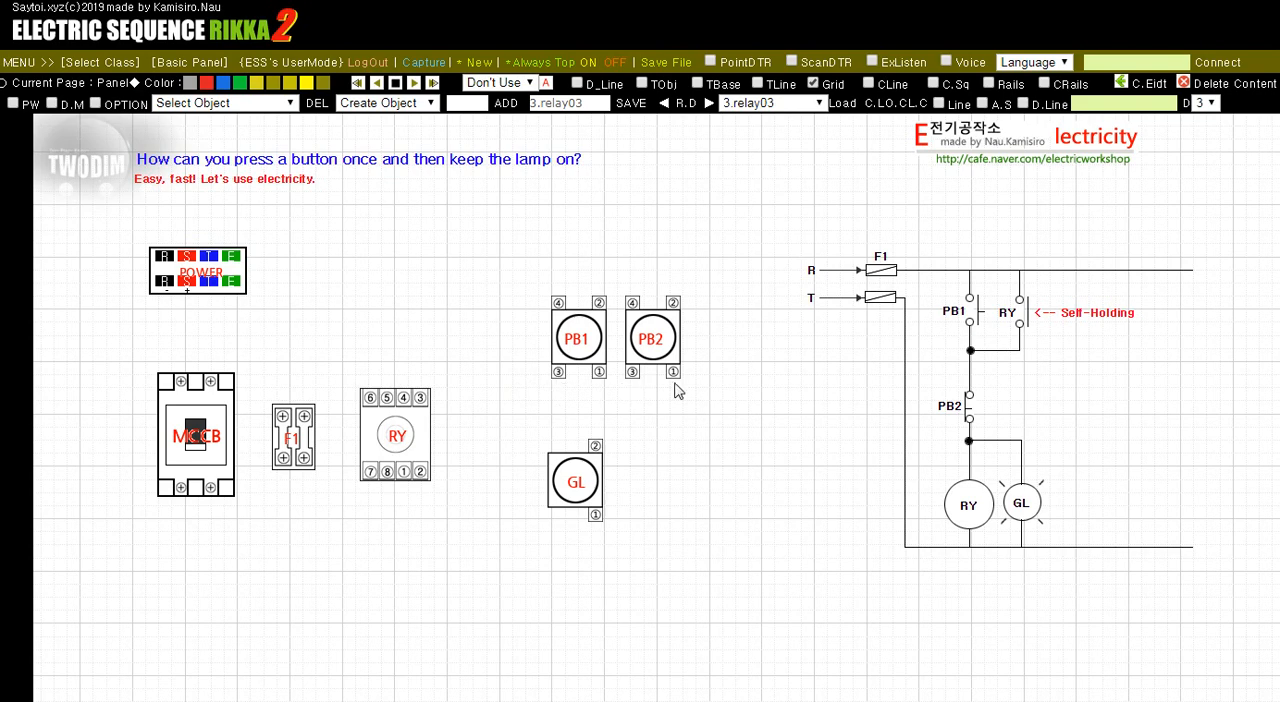
mouse_move(593, 452)
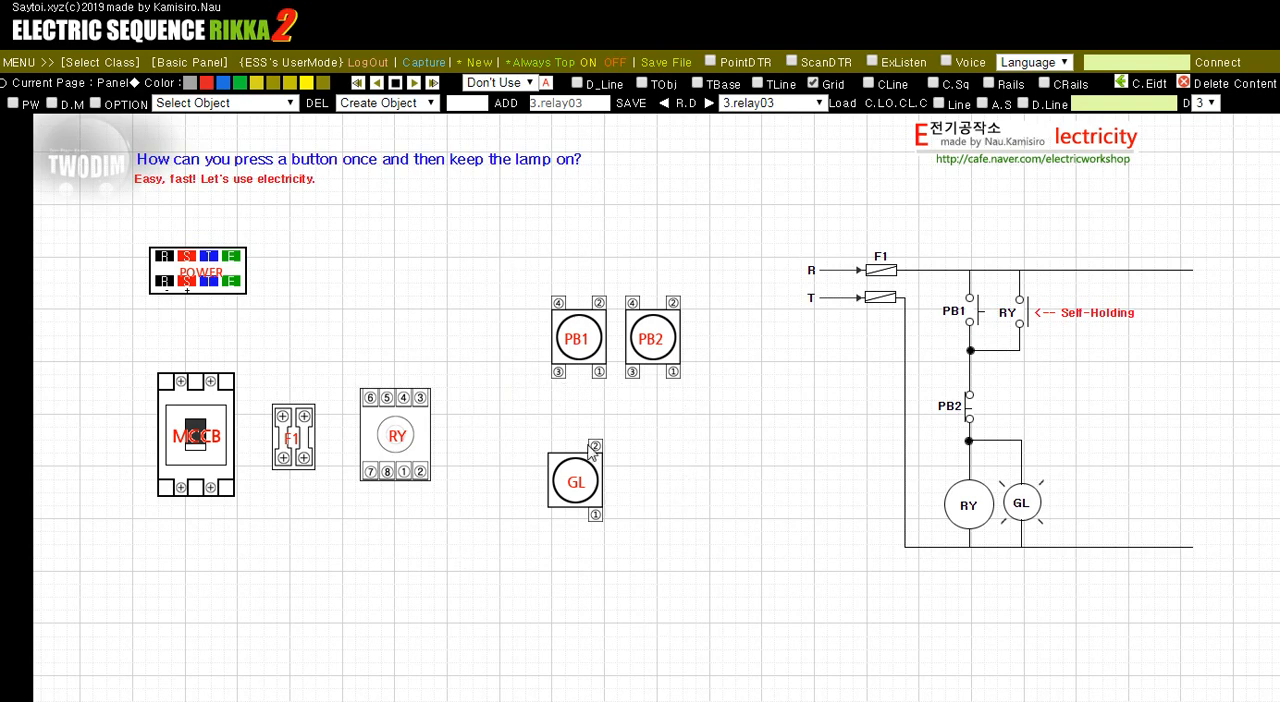
mouse_move(500, 458)
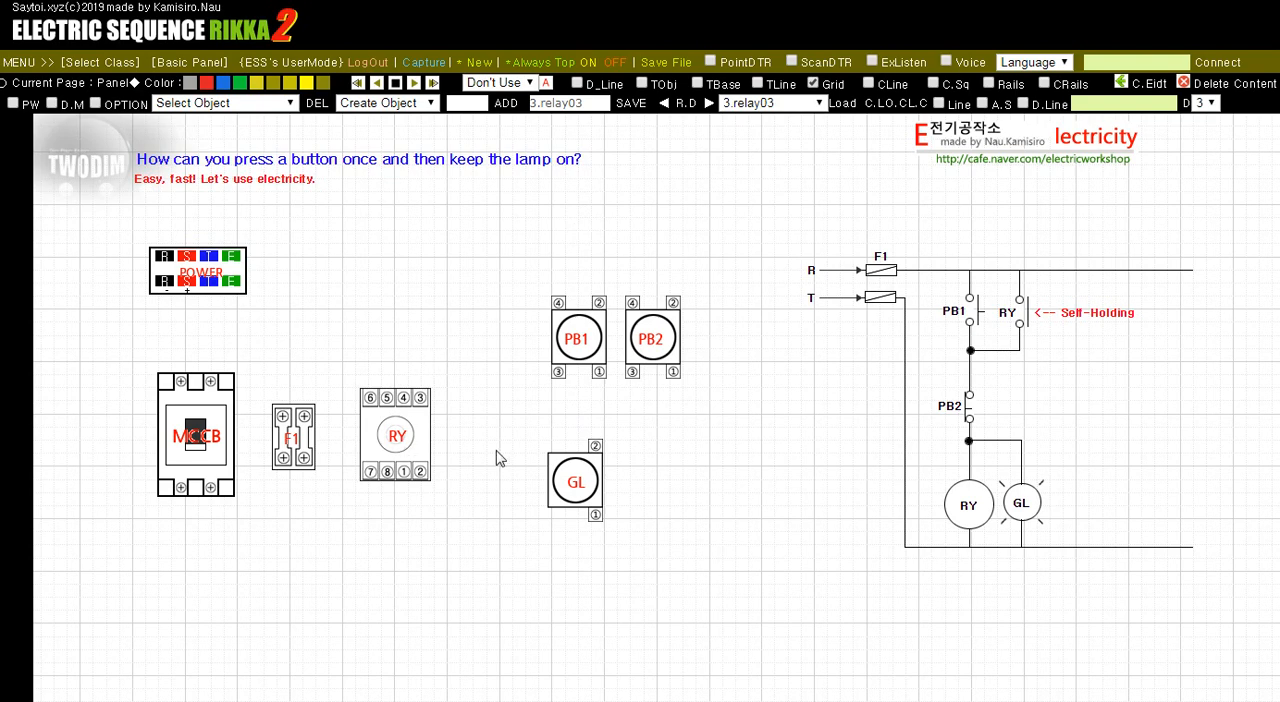
mouse_move(575, 308)
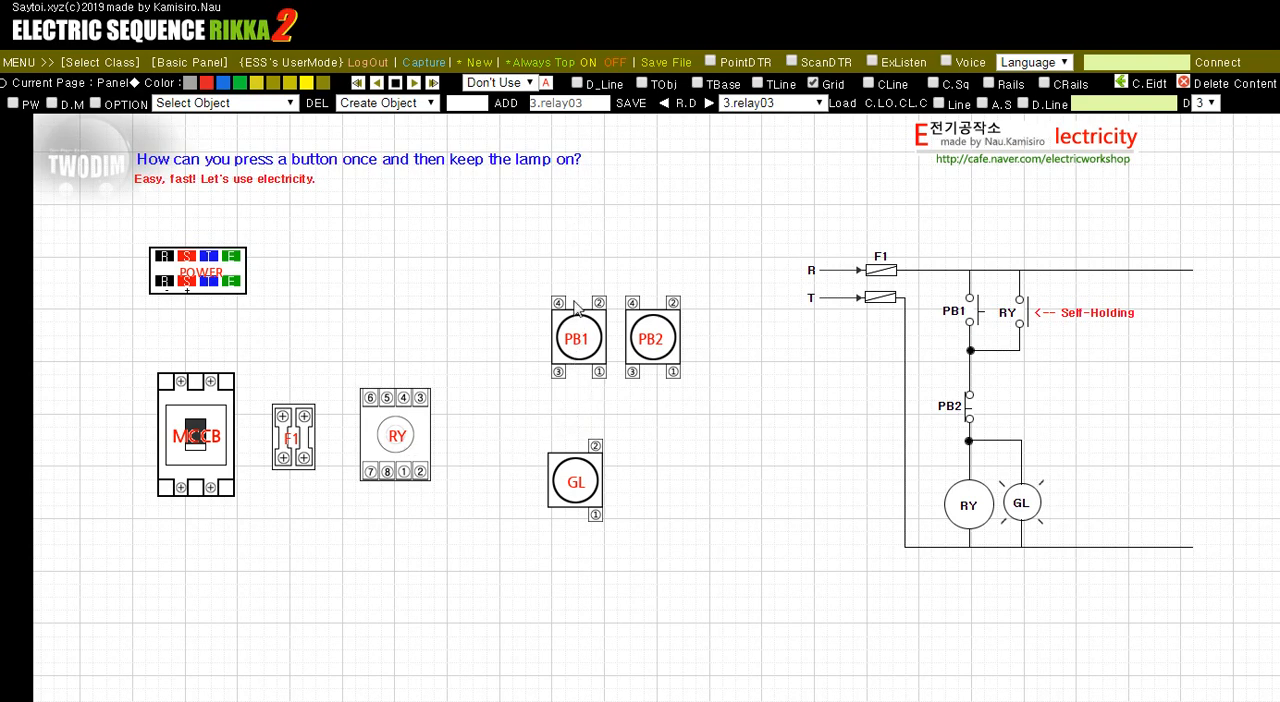
mouse_move(513, 502)
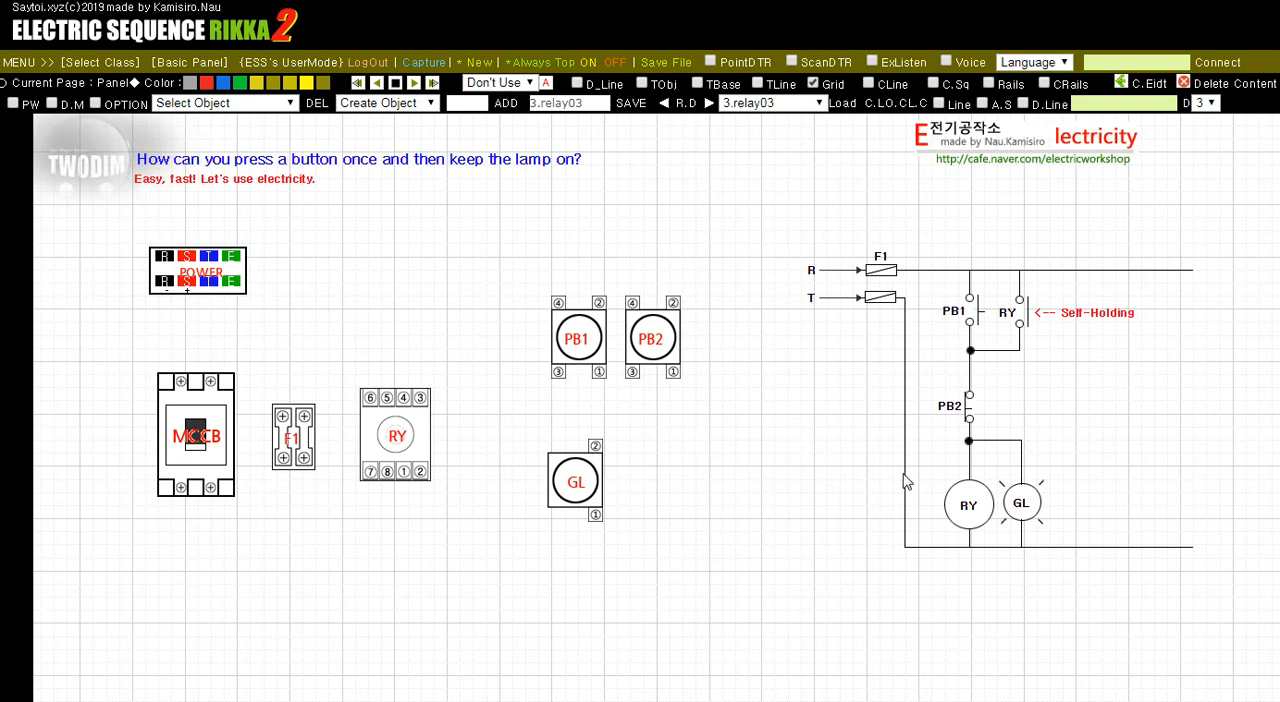
mouse_move(660, 427)
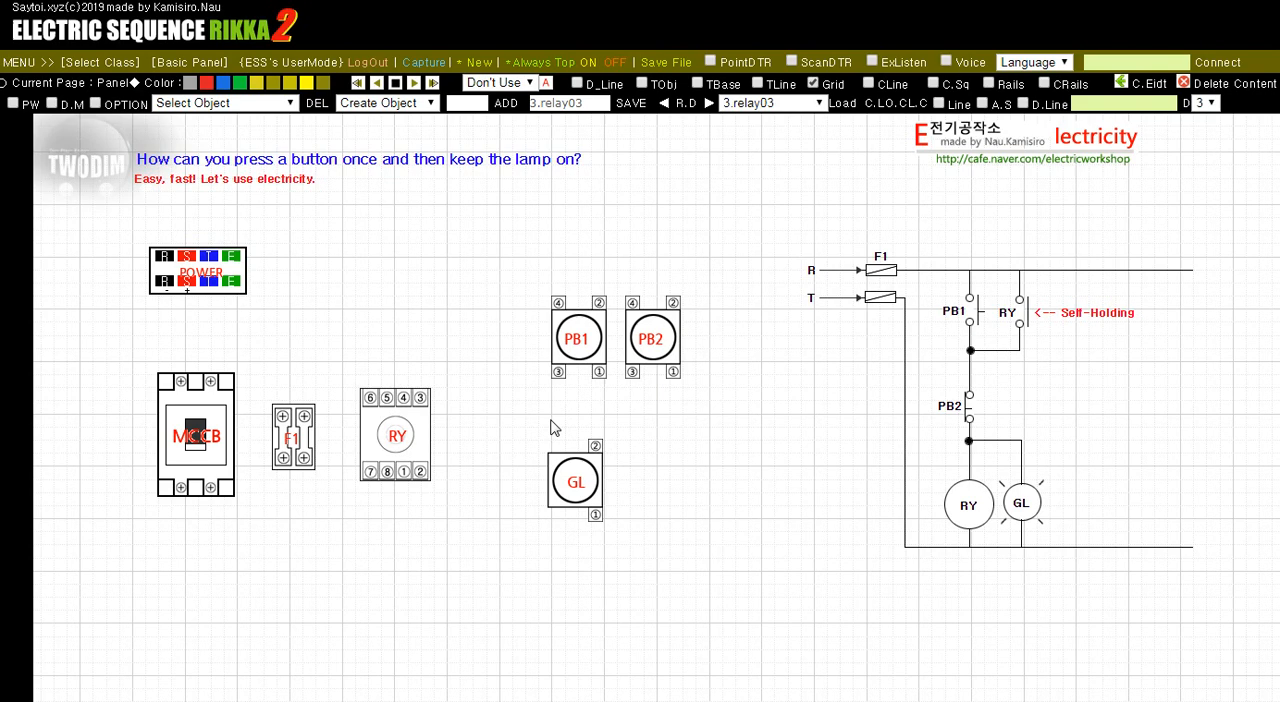
mouse_move(469, 415)
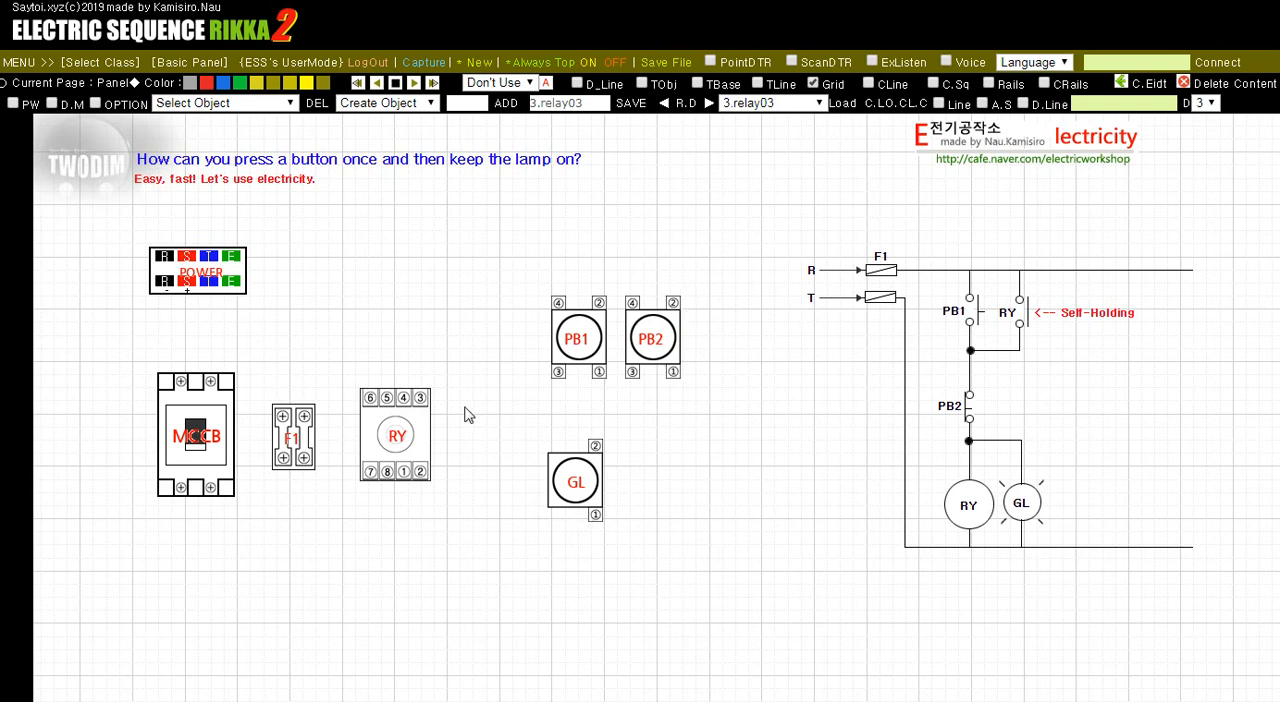
mouse_move(535, 537)
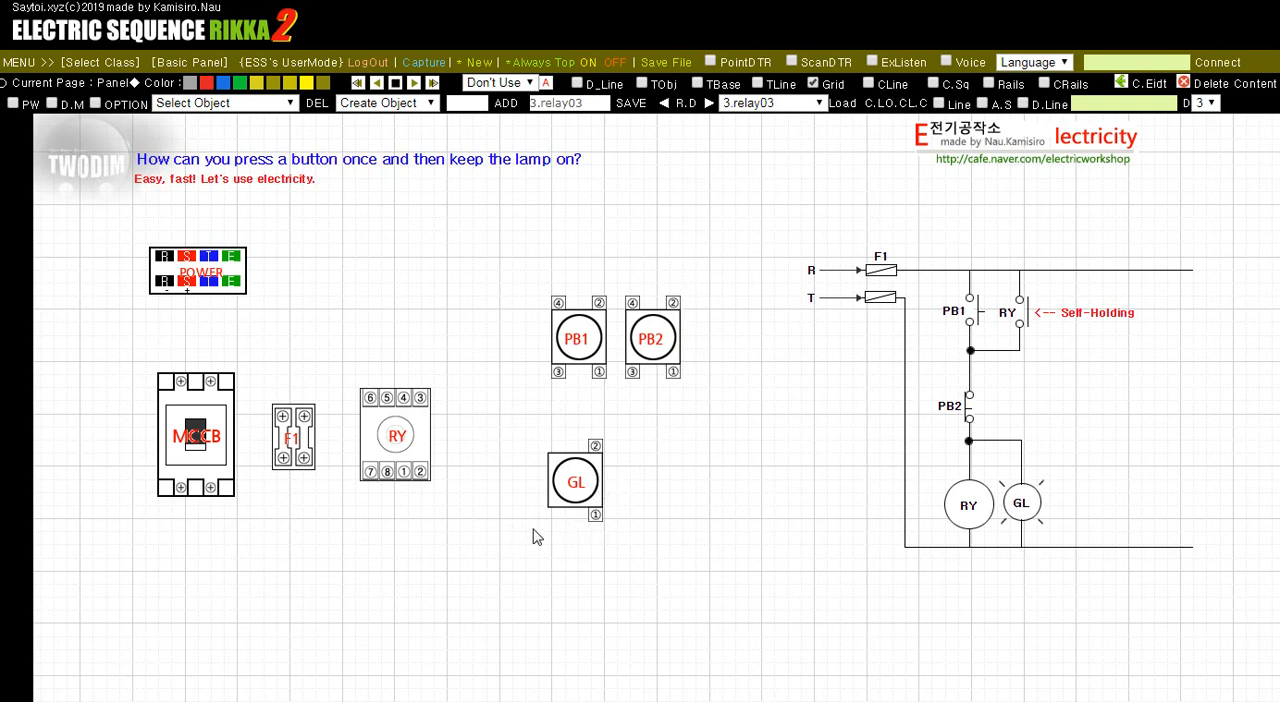
mouse_move(473, 518)
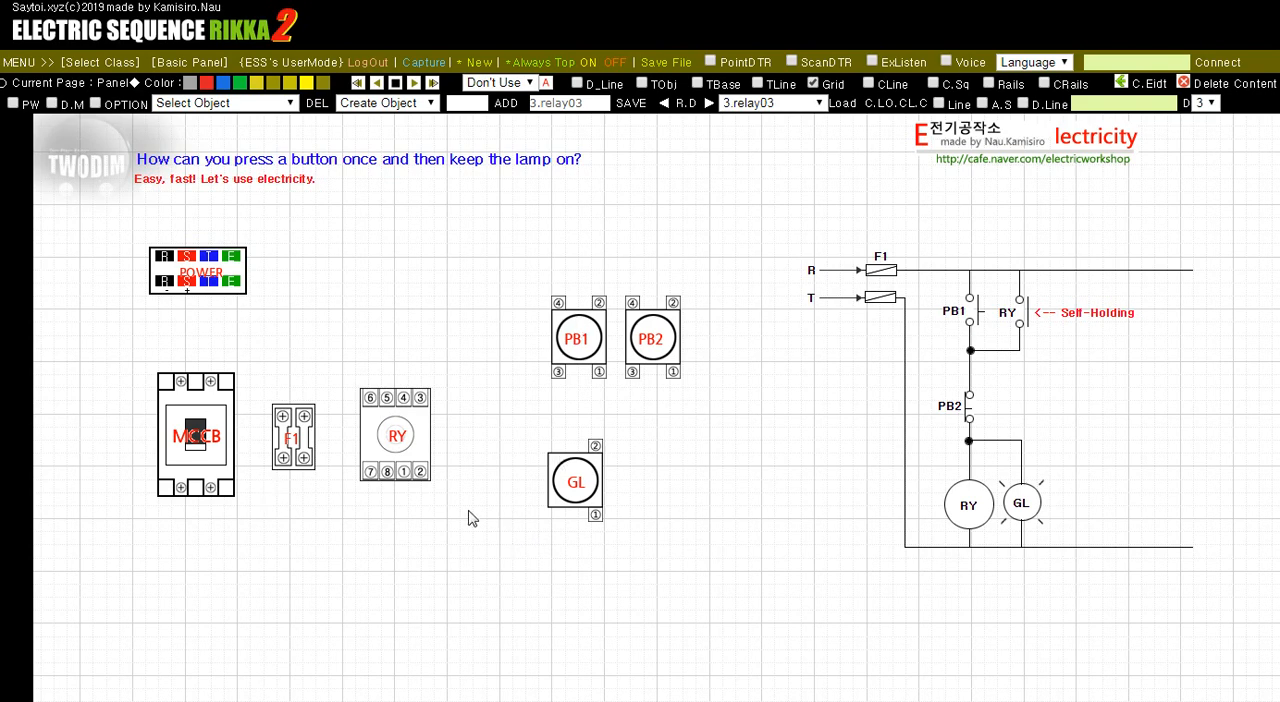
mouse_move(1067, 374)
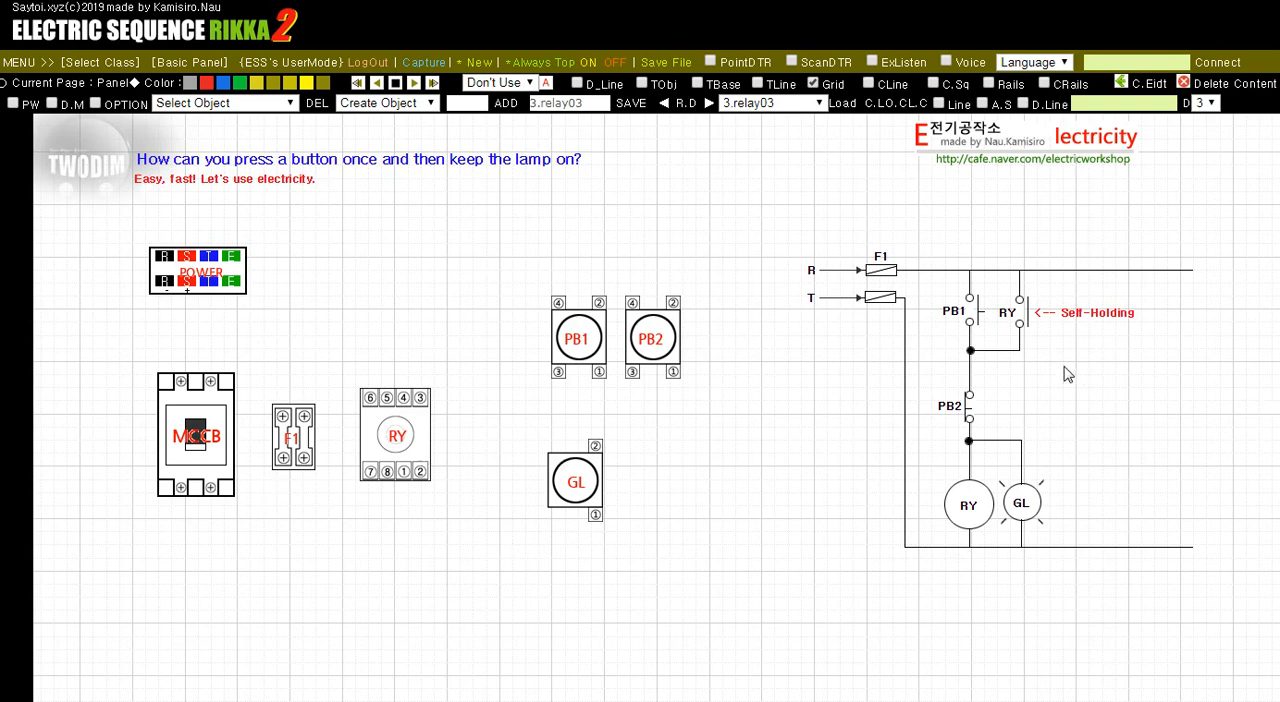
mouse_move(946, 114)
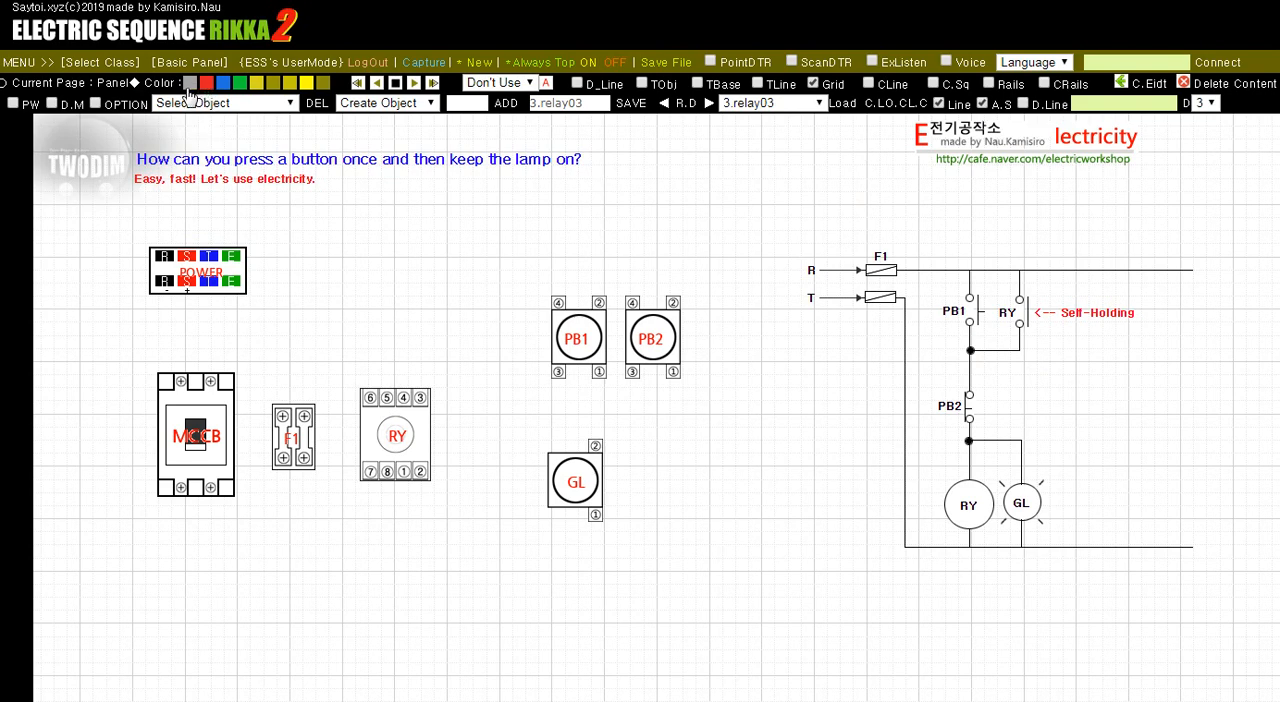
mouse_move(167, 335)
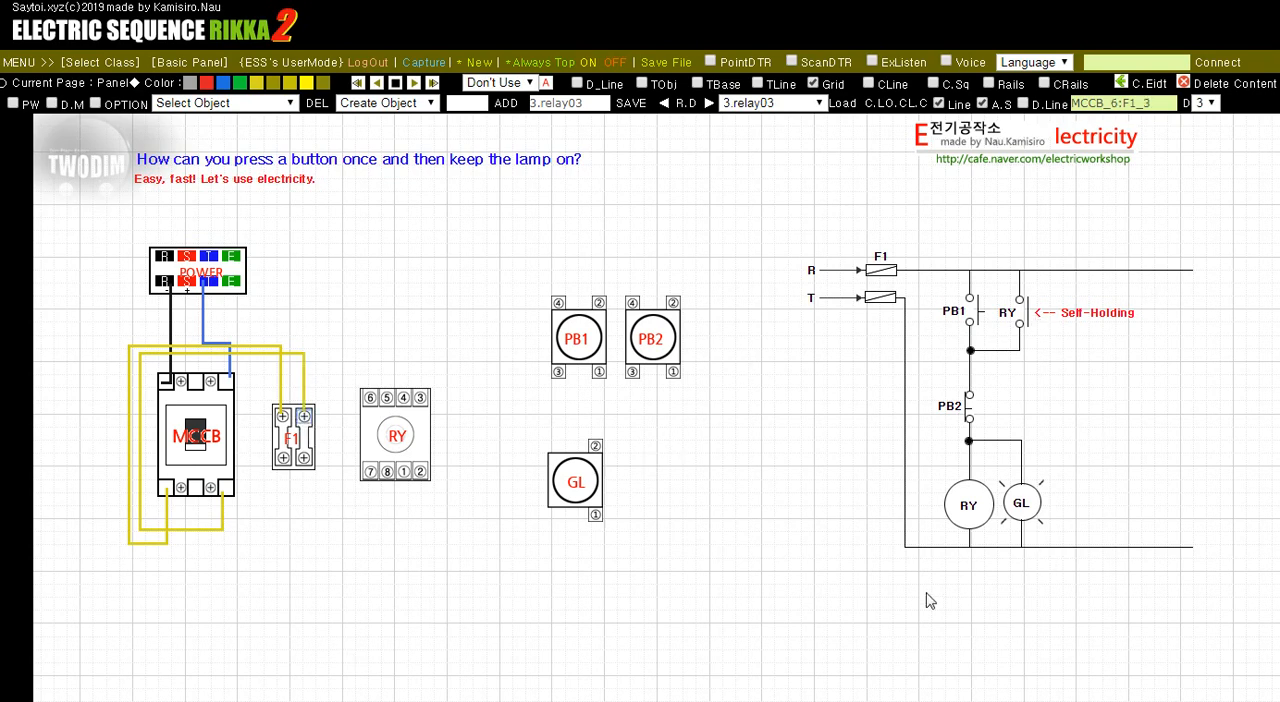
mouse_move(910, 495)
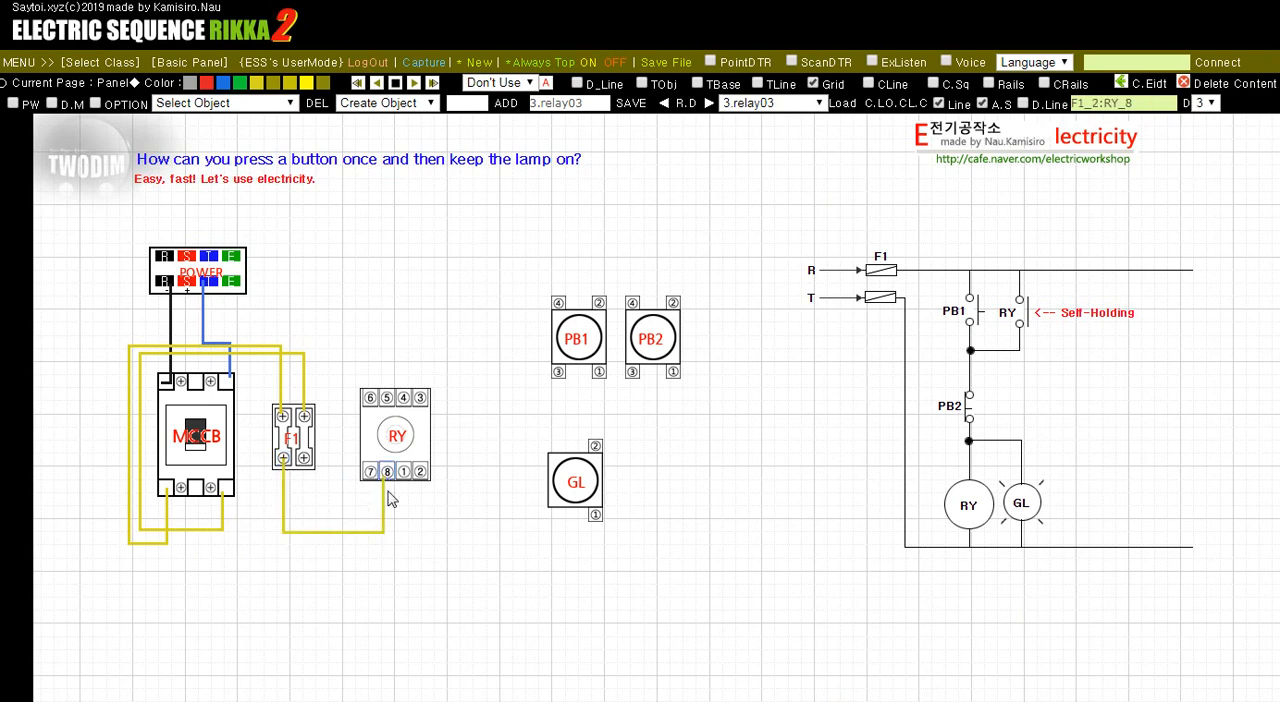
Wire relay pin 8 to PB1 terminal 4
left_click_drag(387, 471, 475, 527)
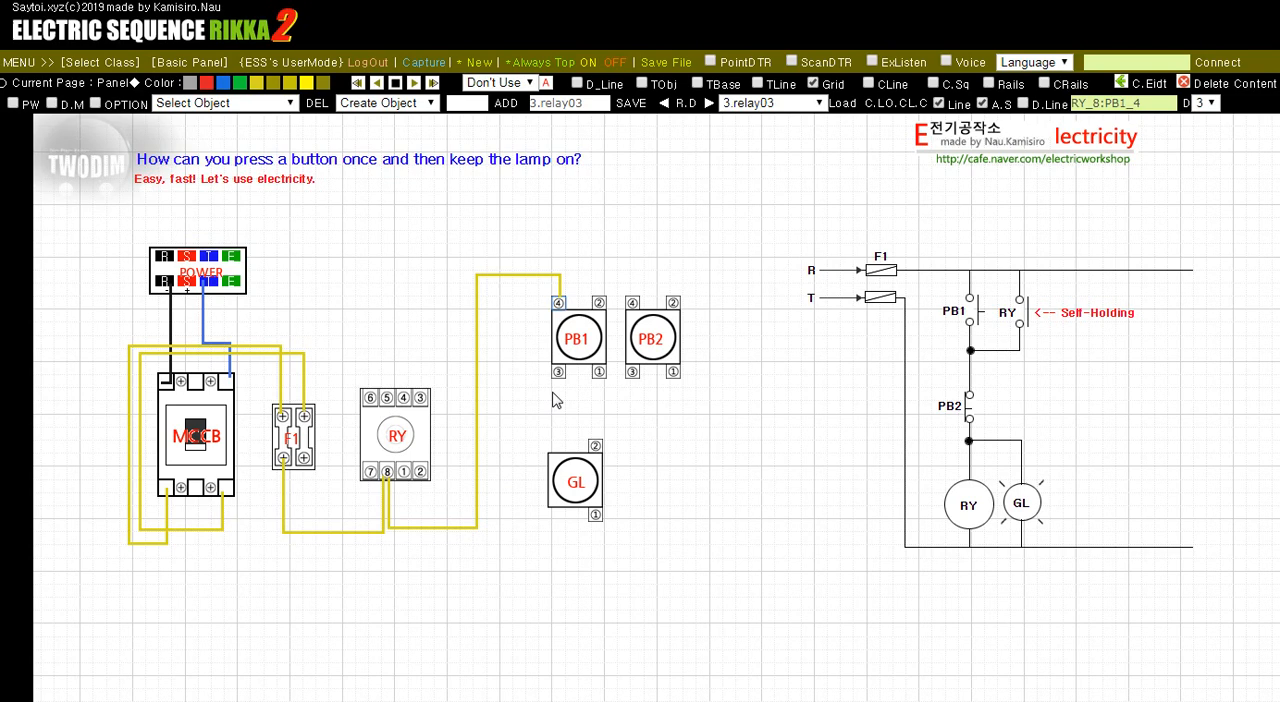
mouse_move(561, 385)
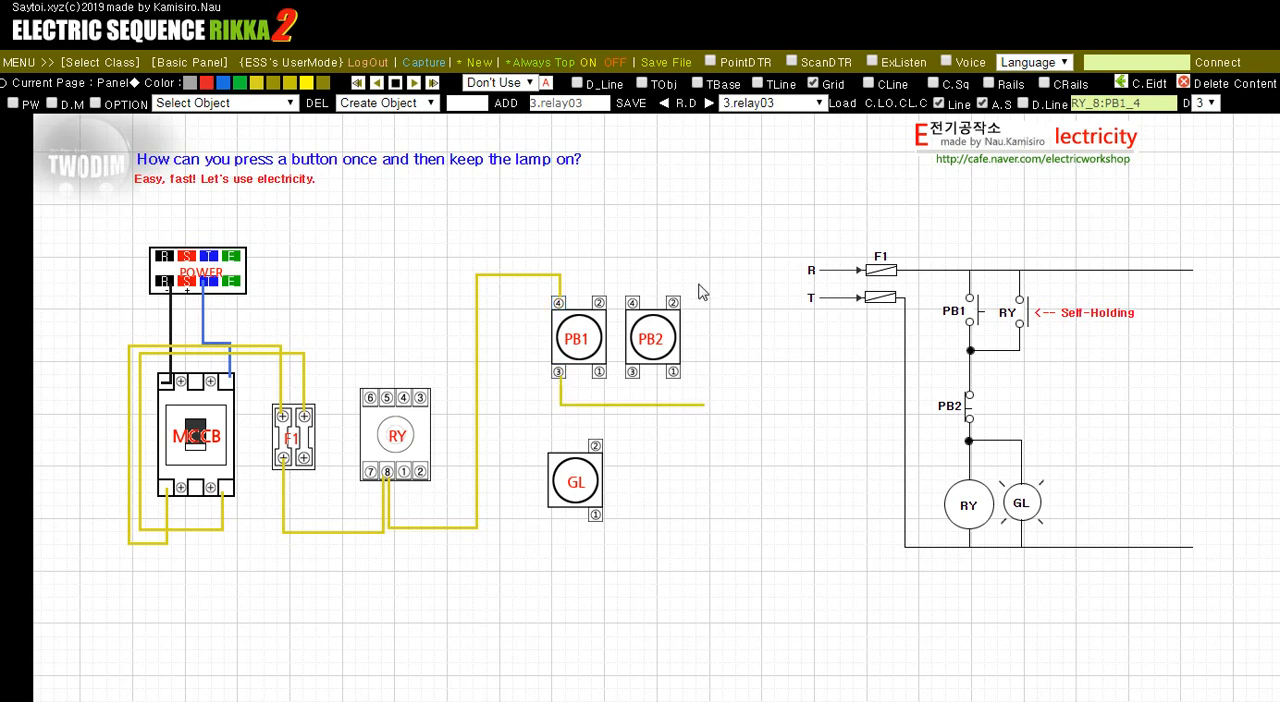
Wire PB1 terminal 3 to PB2 terminal 2, then wire the relay to the GL lamp terminal
left_click_drag(673, 303, 673, 408)
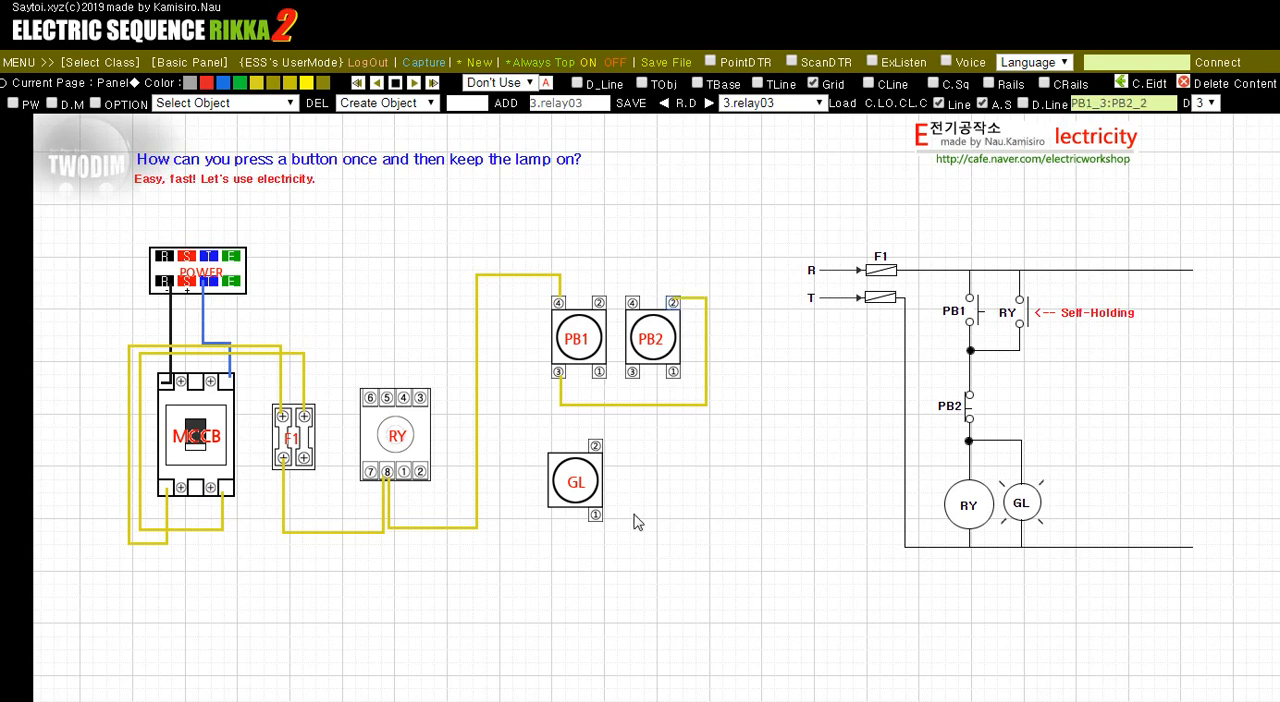
mouse_move(541, 388)
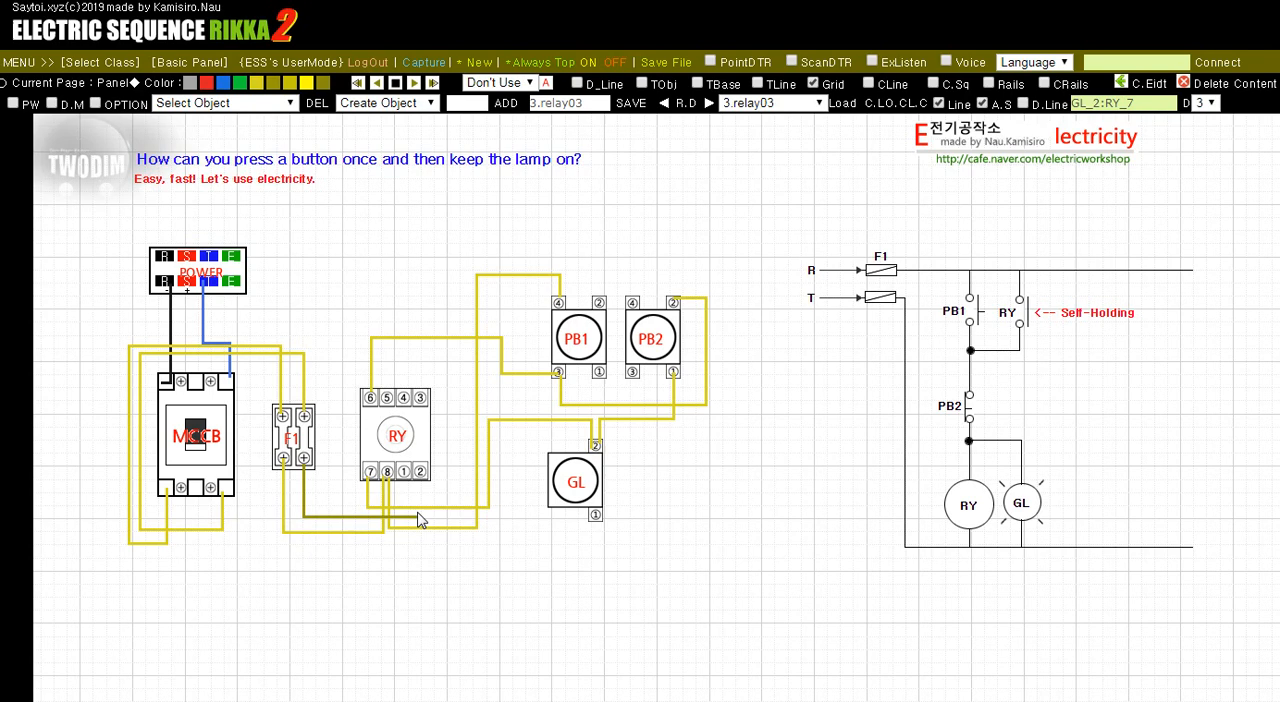
left_click(418, 470)
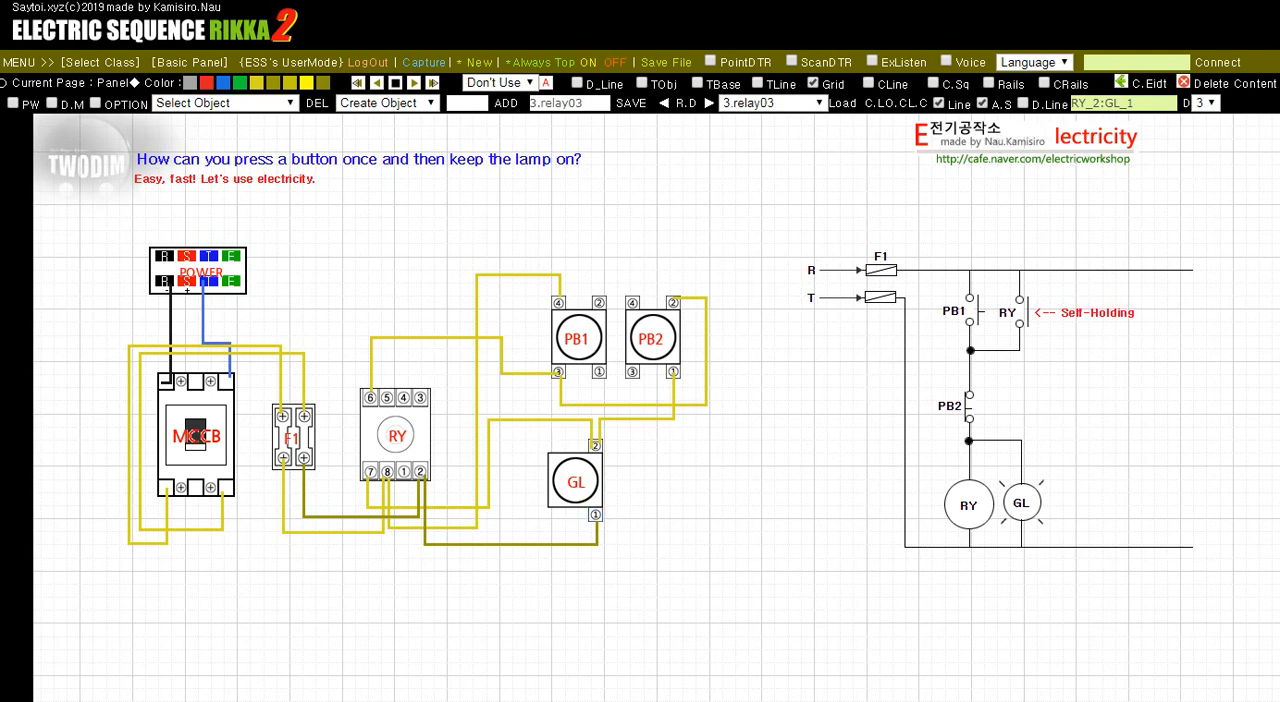
mouse_move(1260, 3)
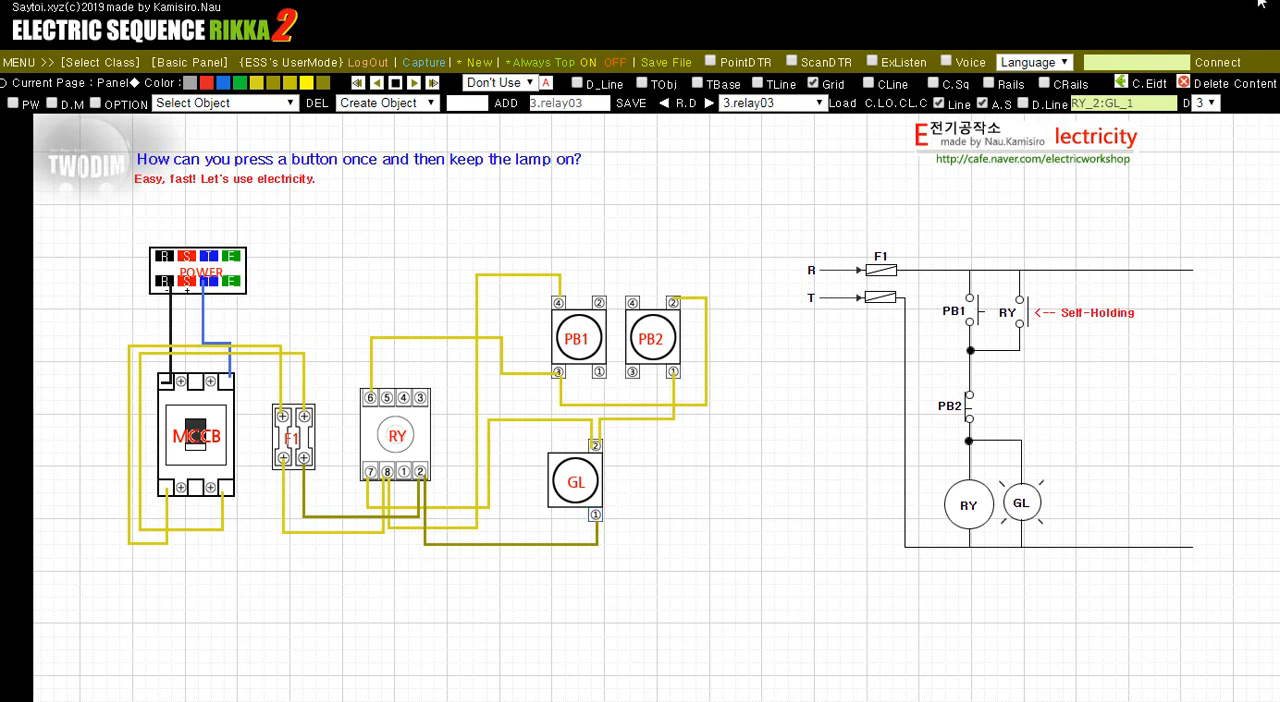
mouse_move(333, 433)
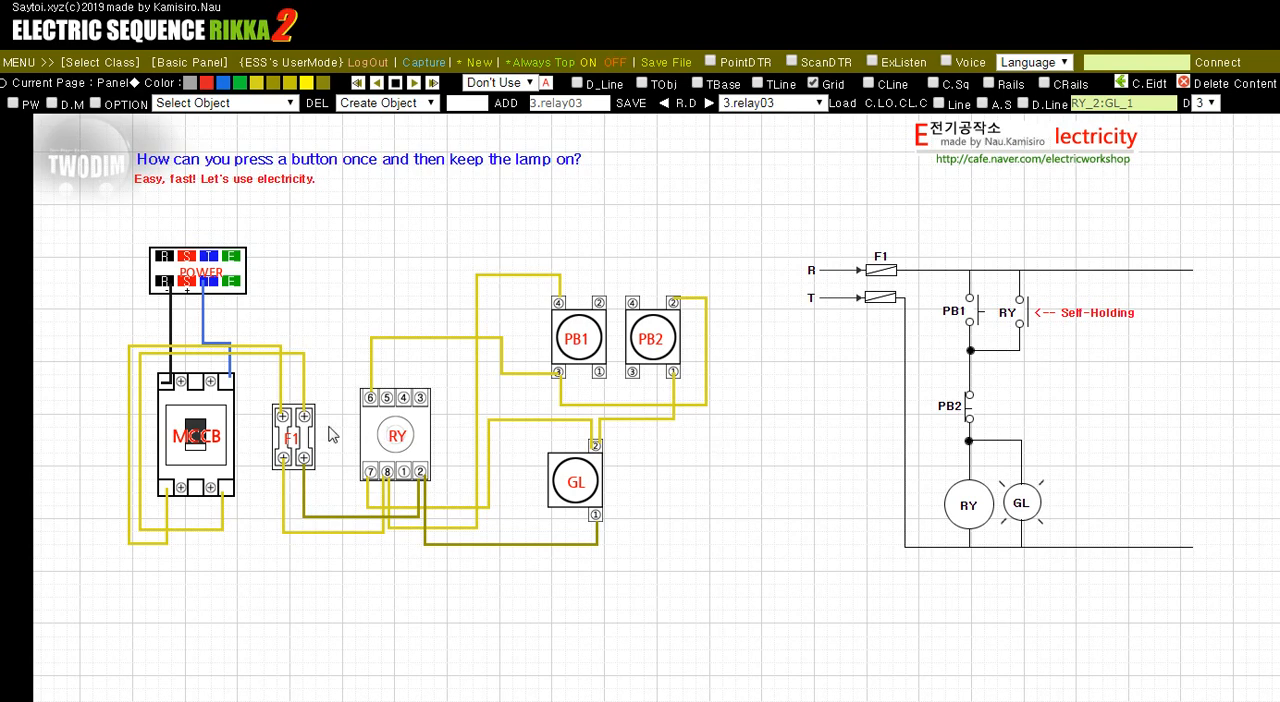
mouse_move(613, 498)
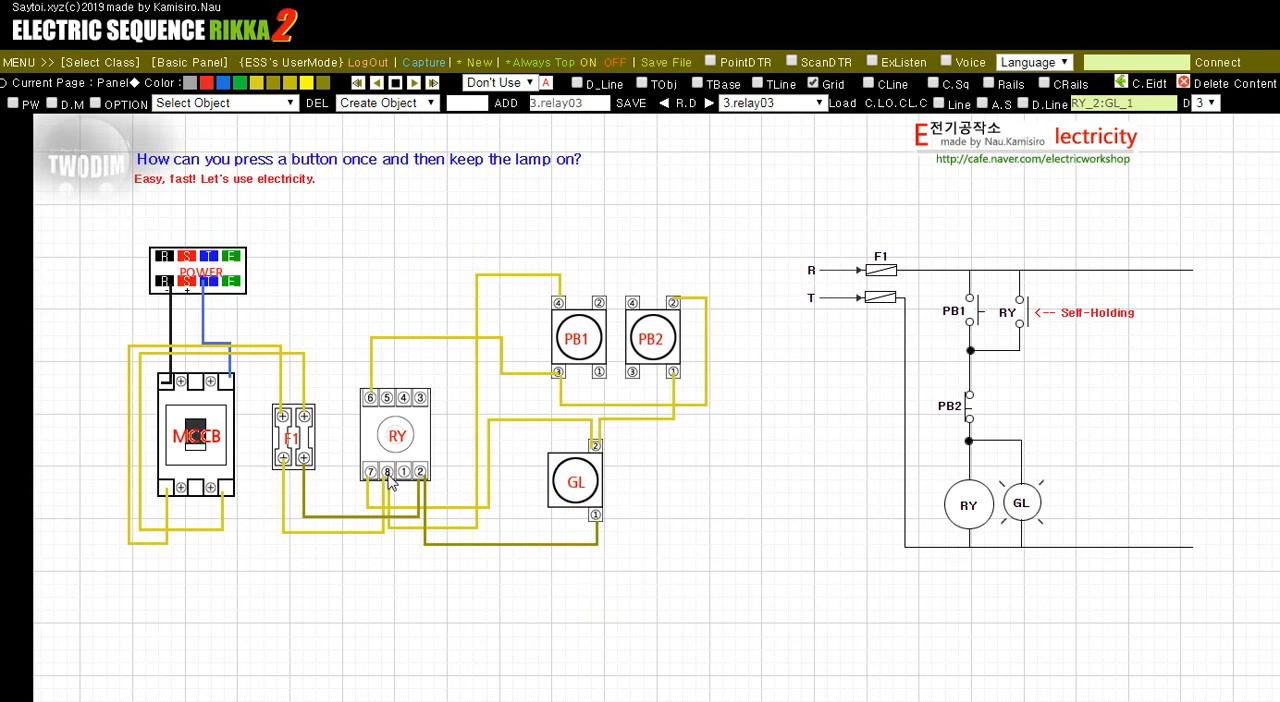
mouse_move(247, 434)
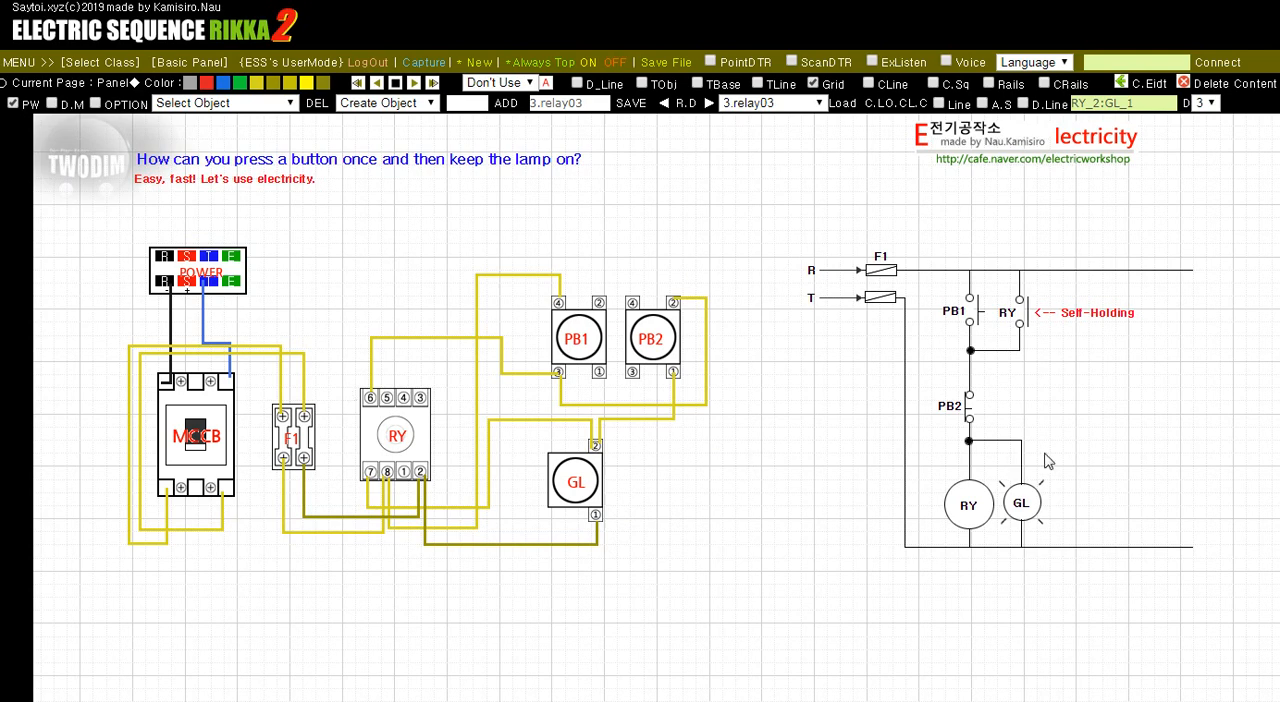
Run the circuit, switch on MCCB, and press and release PB1
left_click(93, 103)
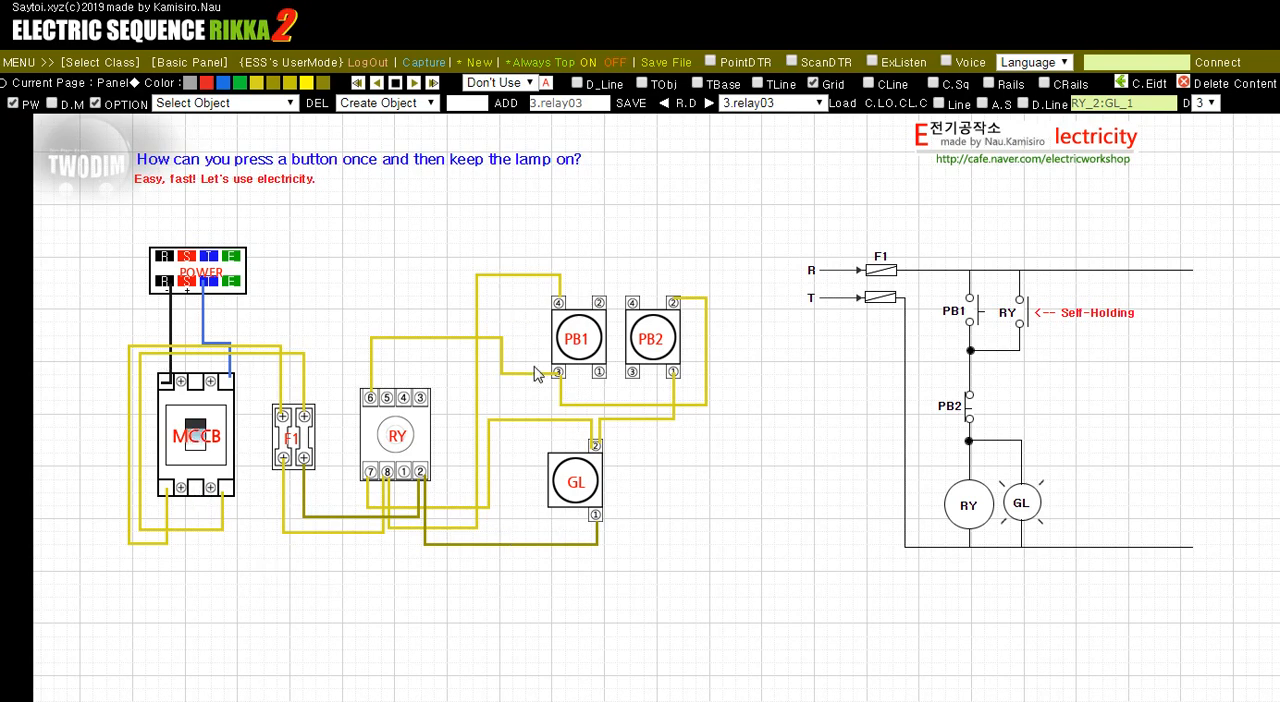
left_click(578, 338)
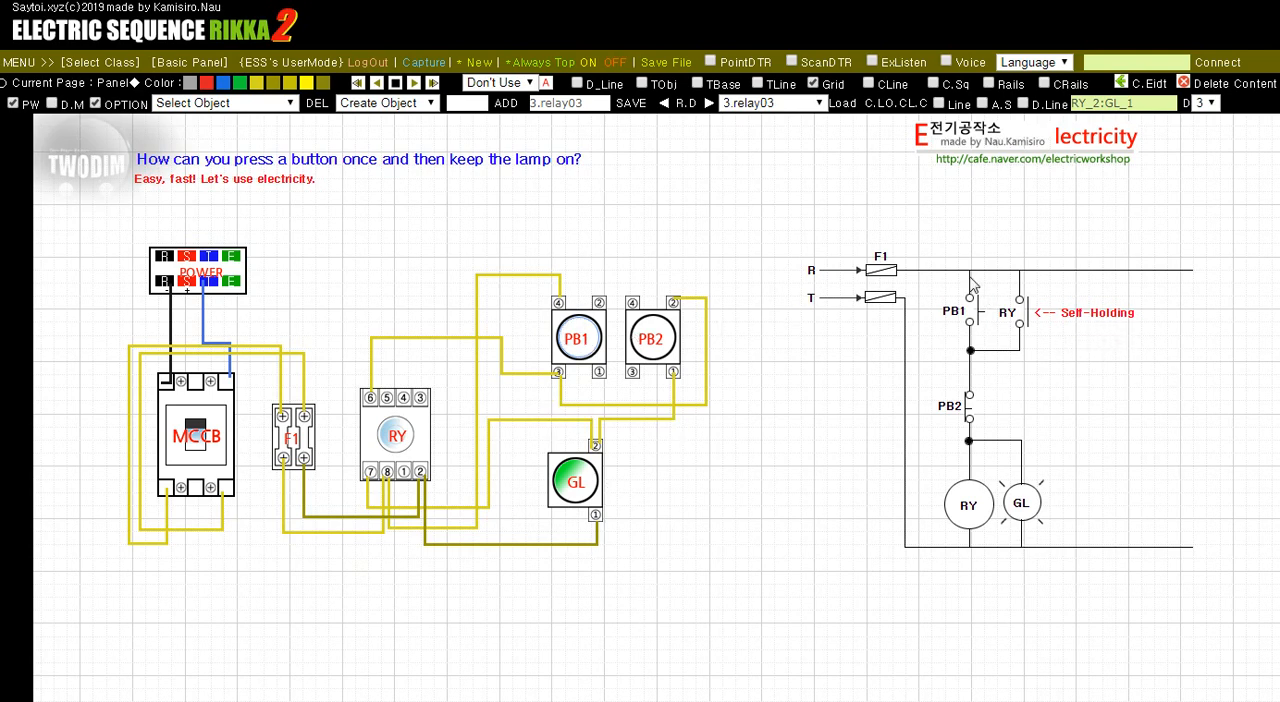
mouse_move(1035, 435)
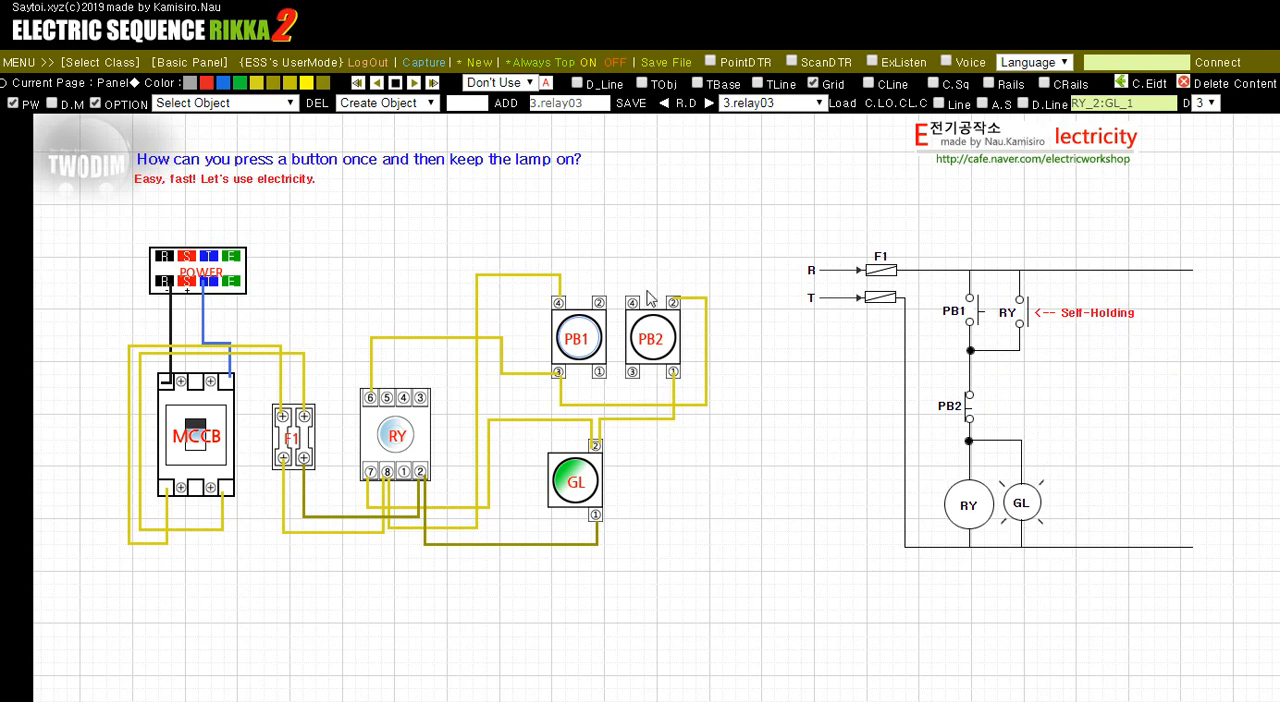
mouse_move(663, 351)
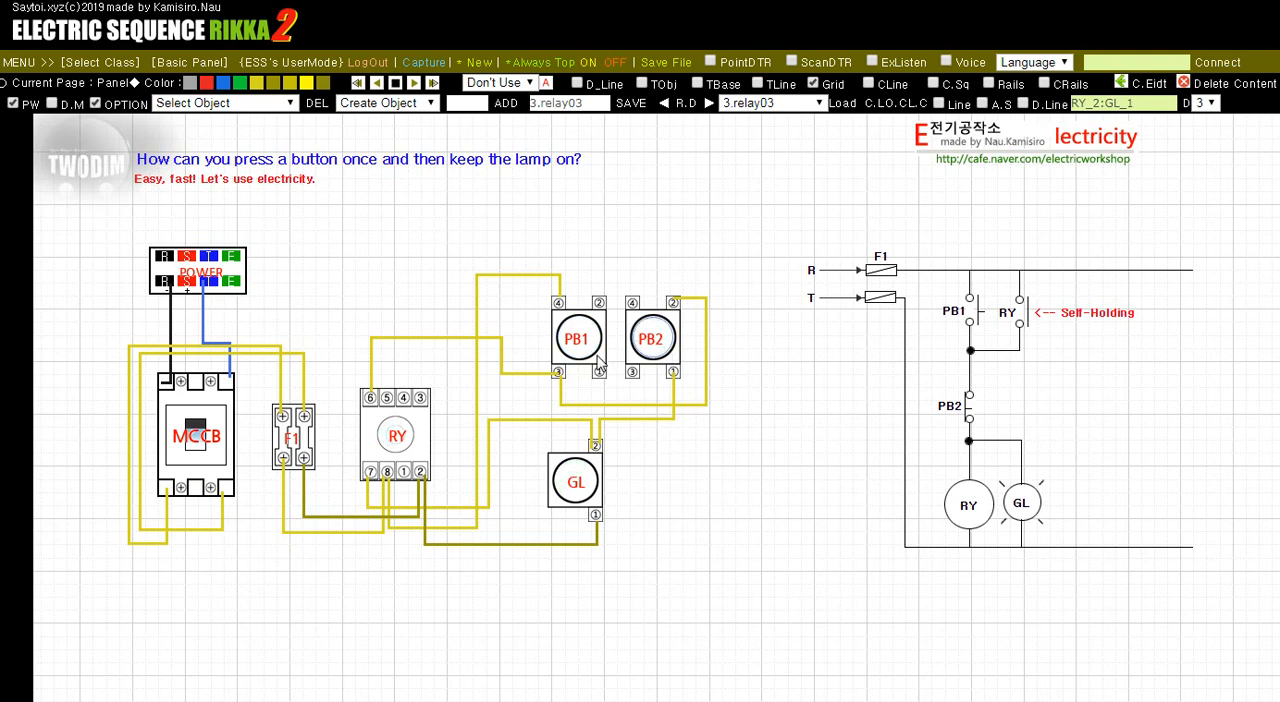
left_click(578, 338)
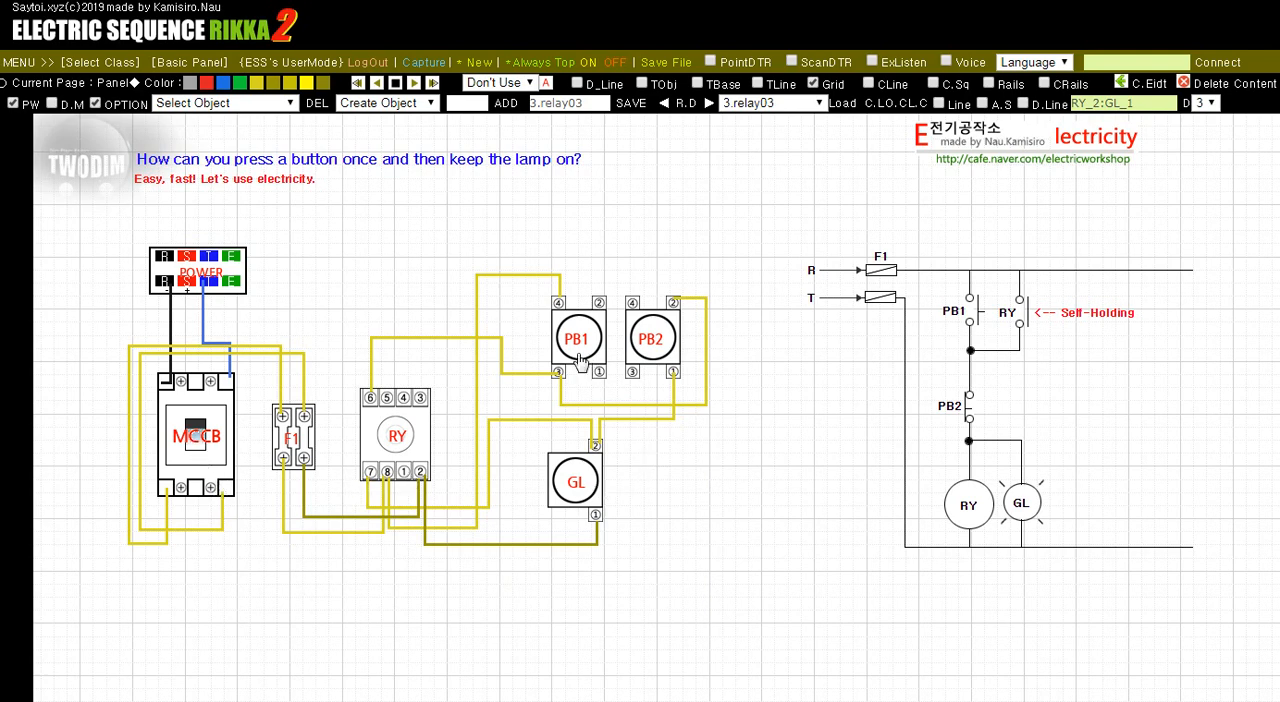
left_click(578, 338)
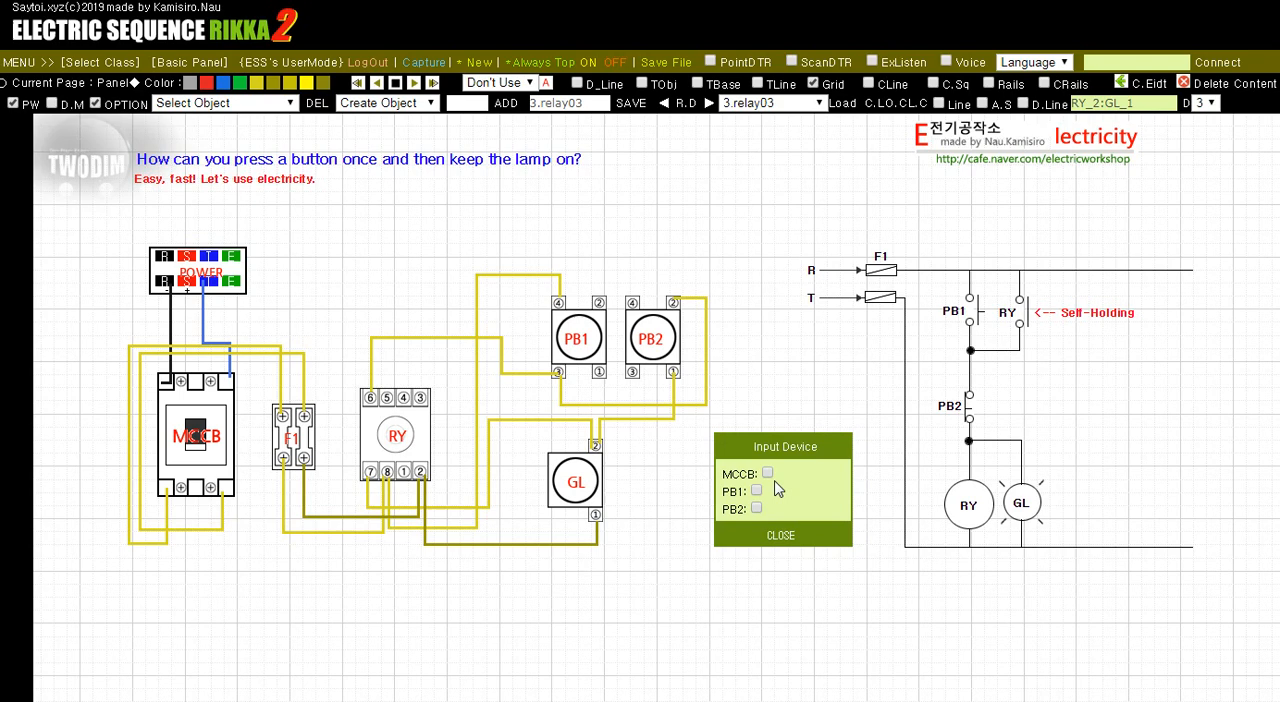
left_click(767, 472)
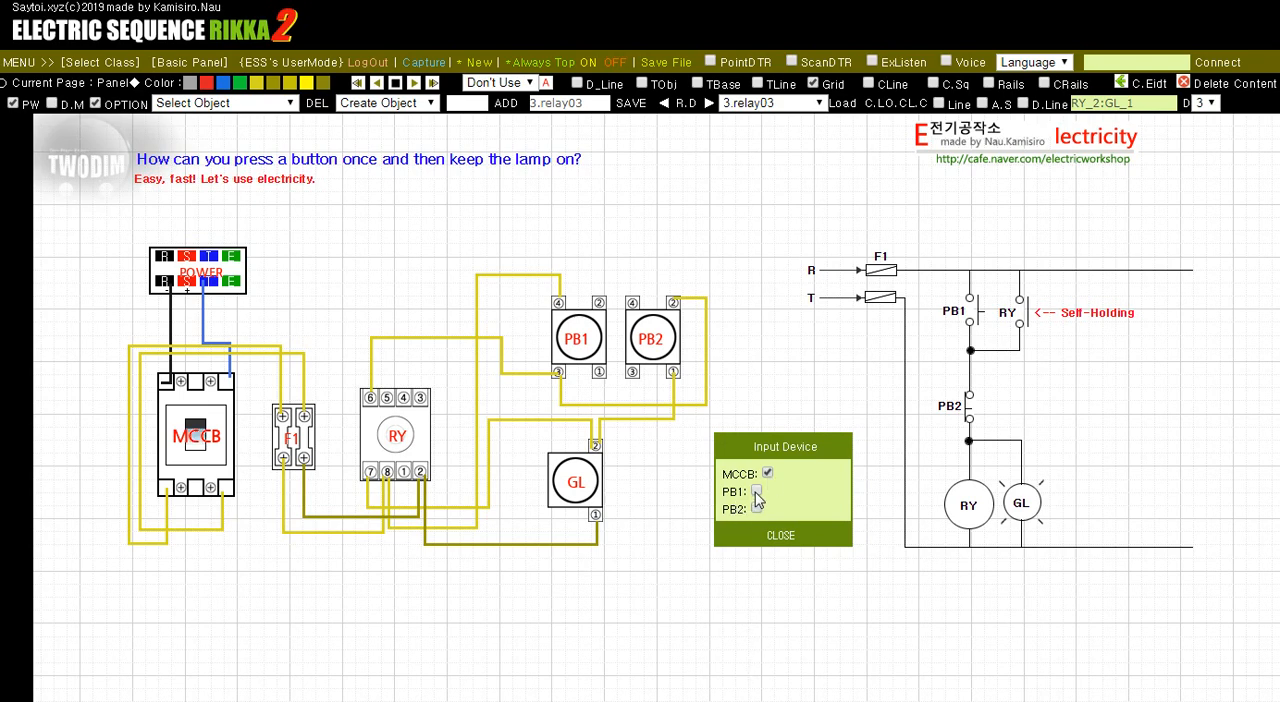
left_click(757, 491)
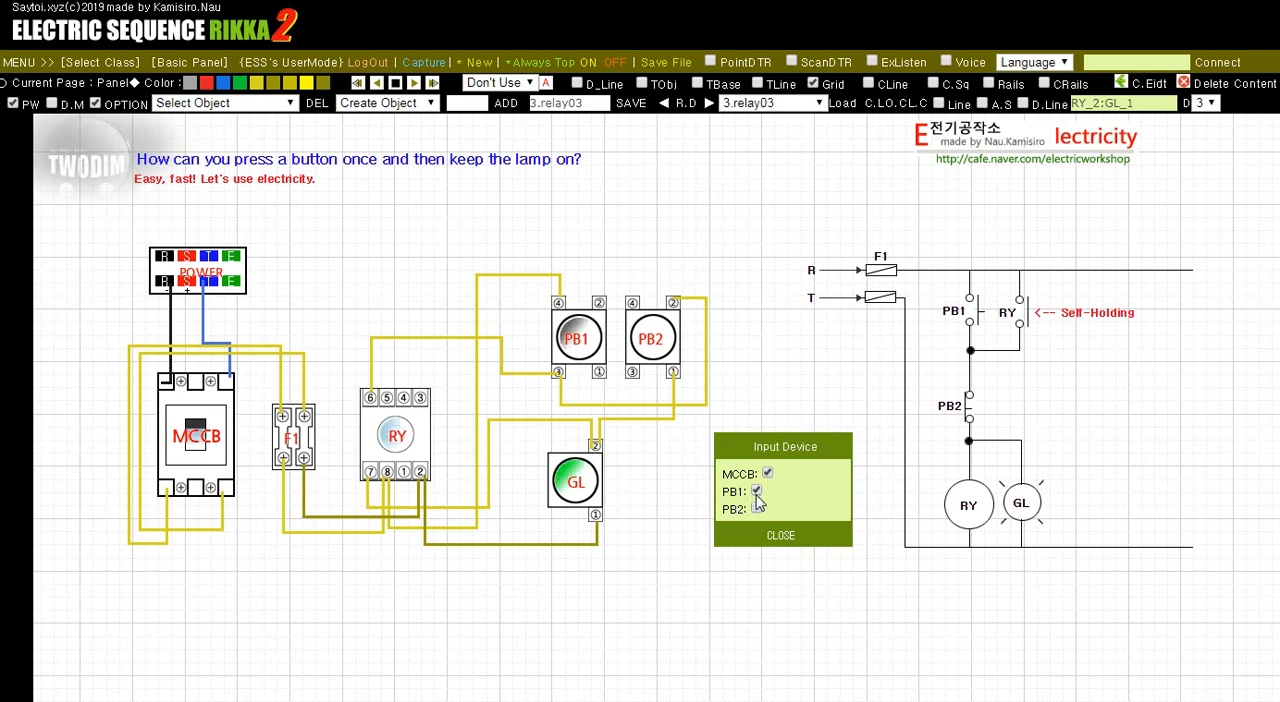
left_click(757, 509)
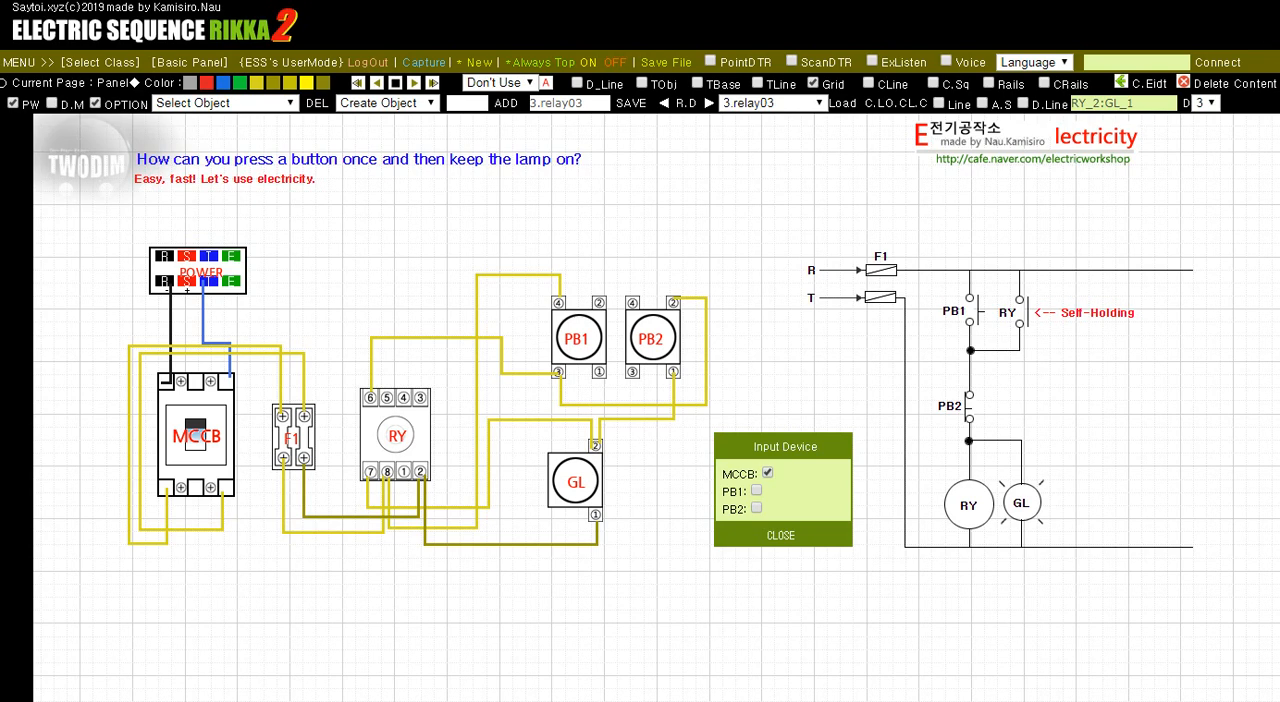
mouse_move(762, 500)
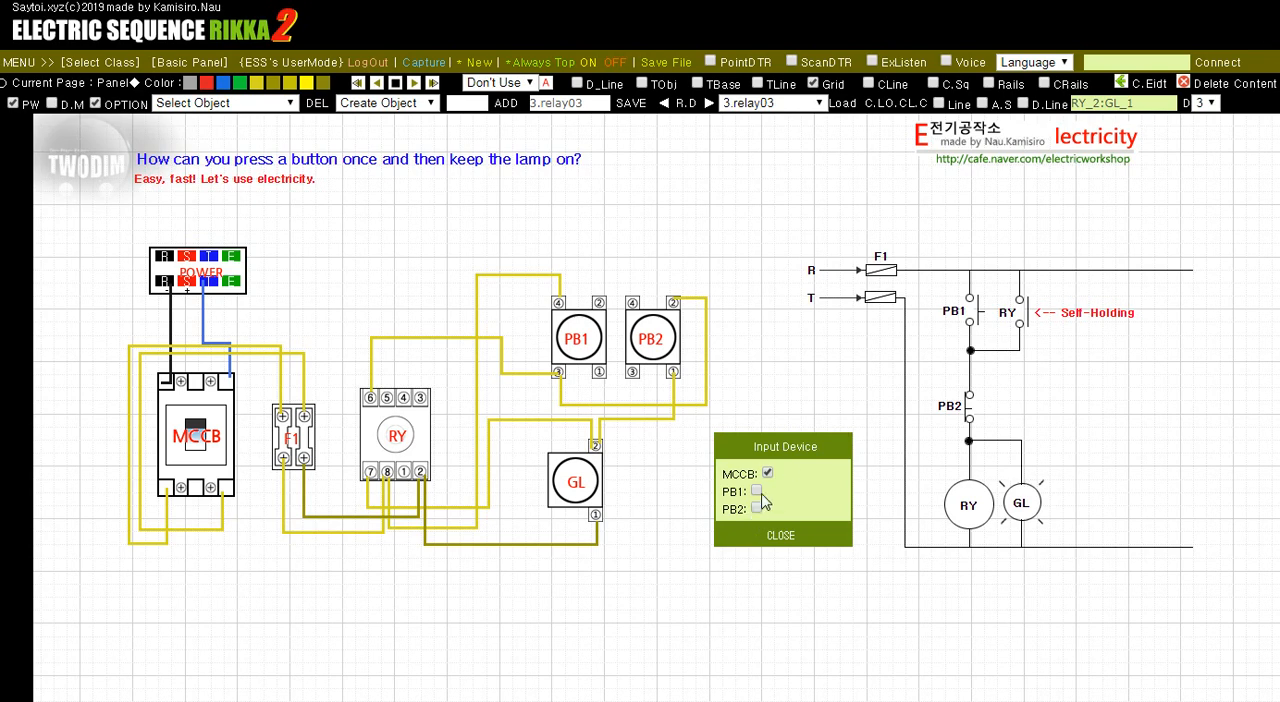
Retoggle MCCB and PB1 repeatedly until GL stays lit after PB1 is released
left_click(757, 491)
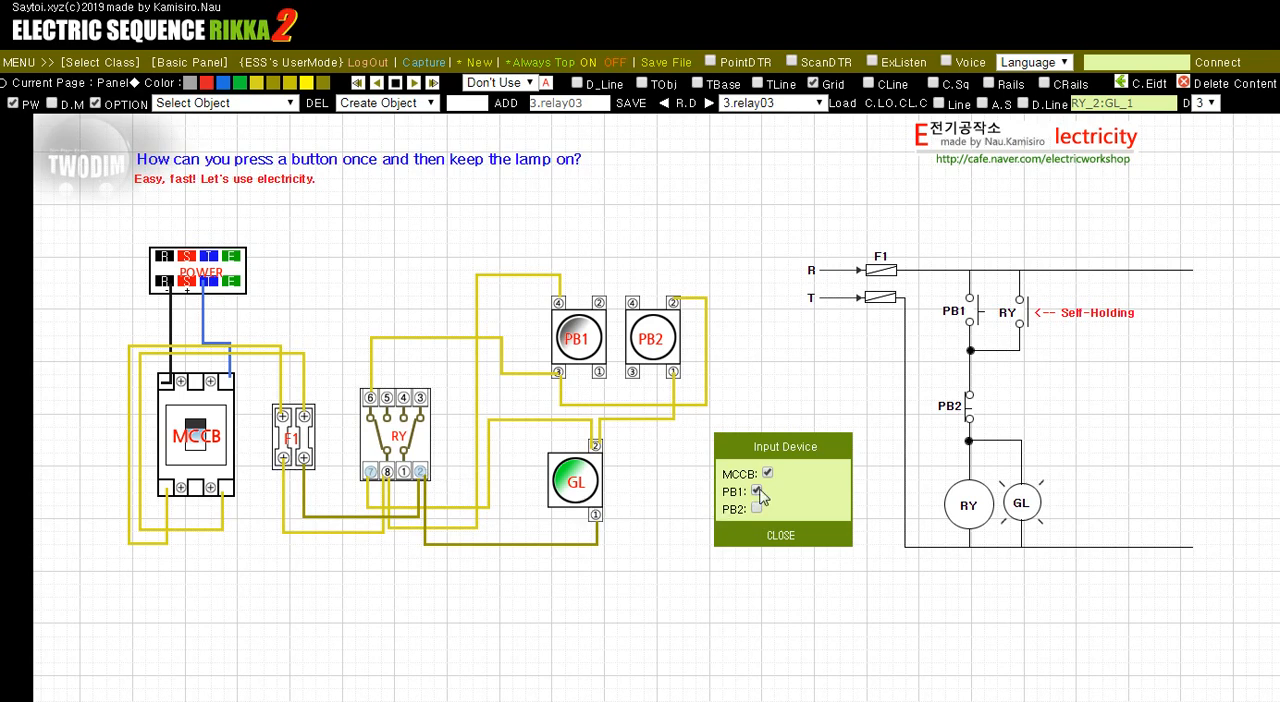
left_click(756, 491)
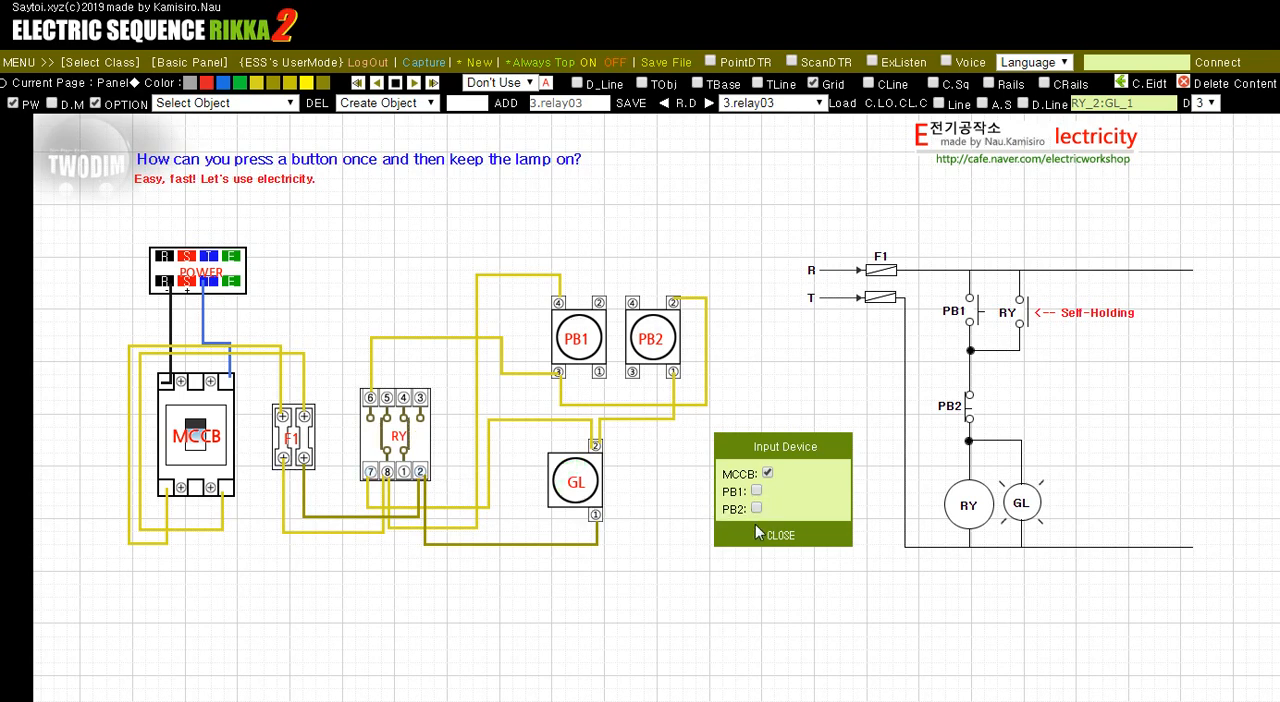
left_click(768, 473)
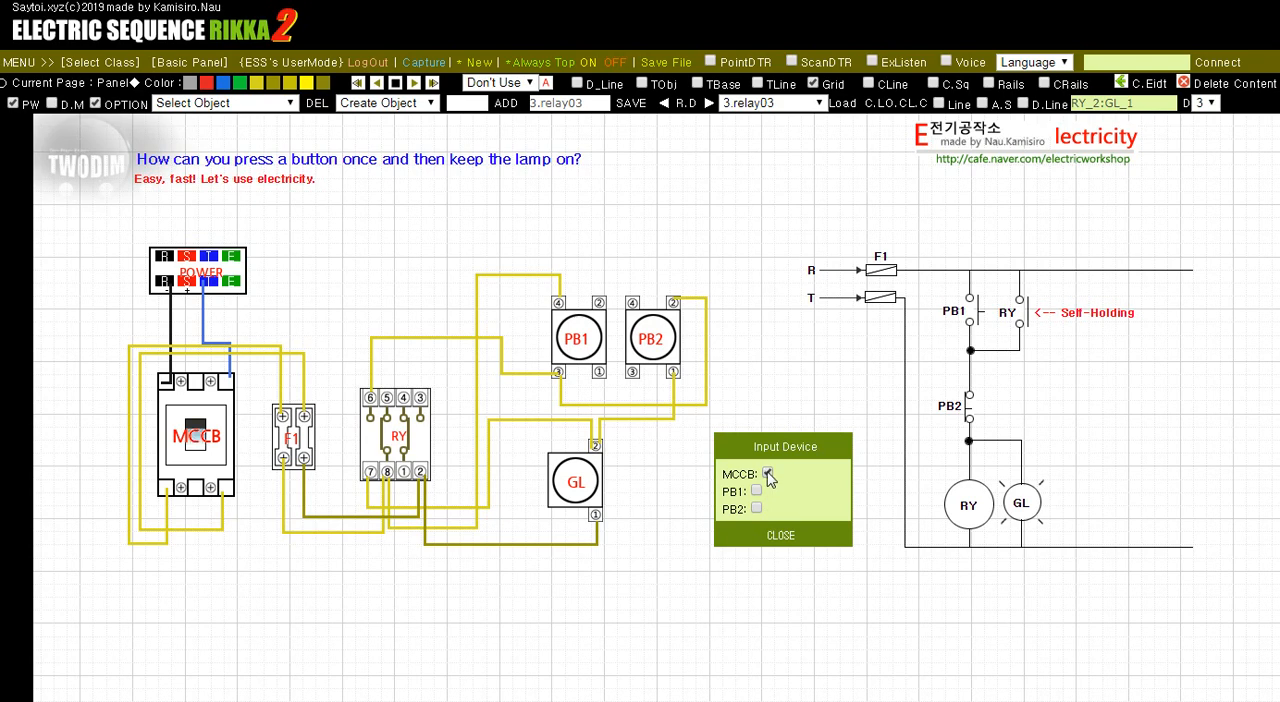
left_click(767, 472)
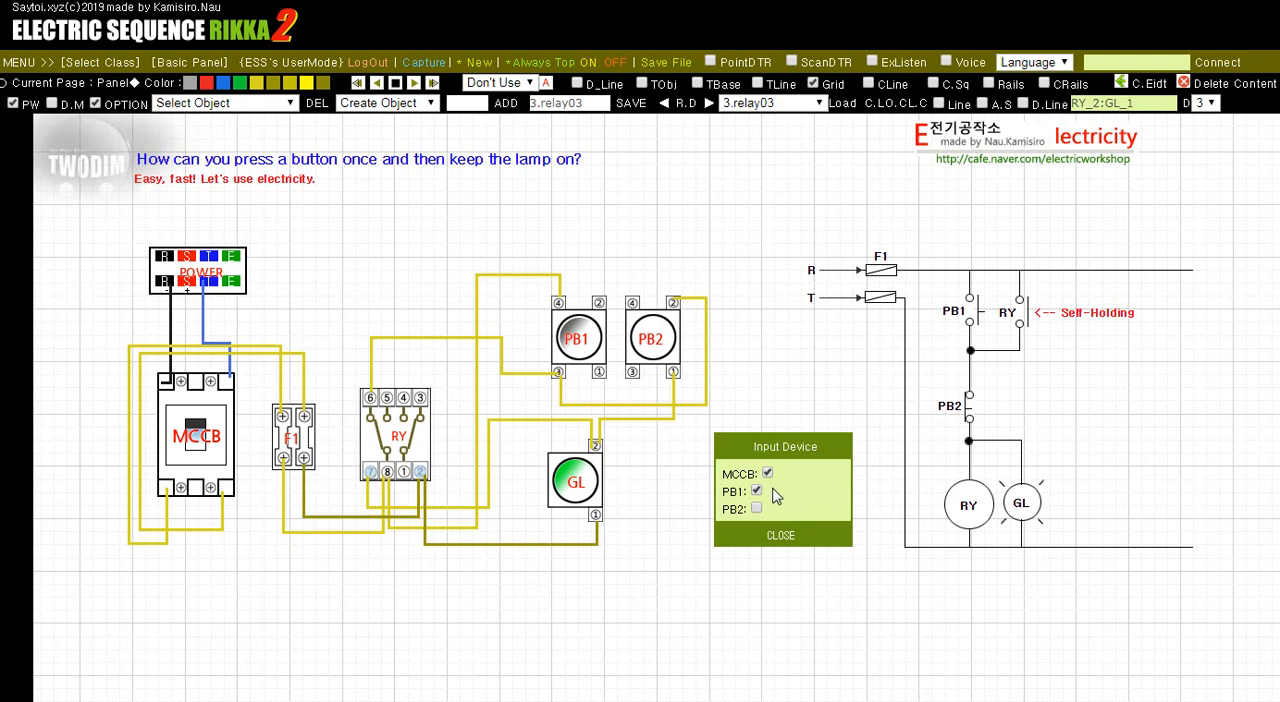
left_click(757, 490)
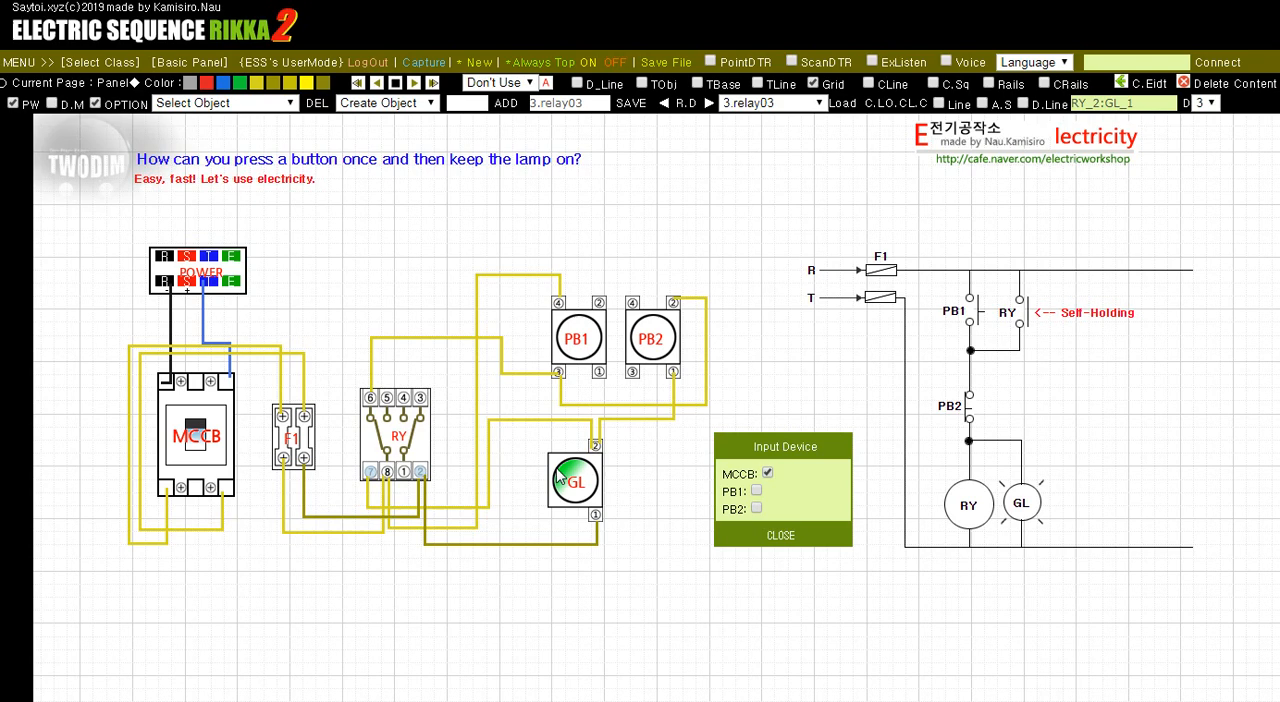
left_click(756, 509)
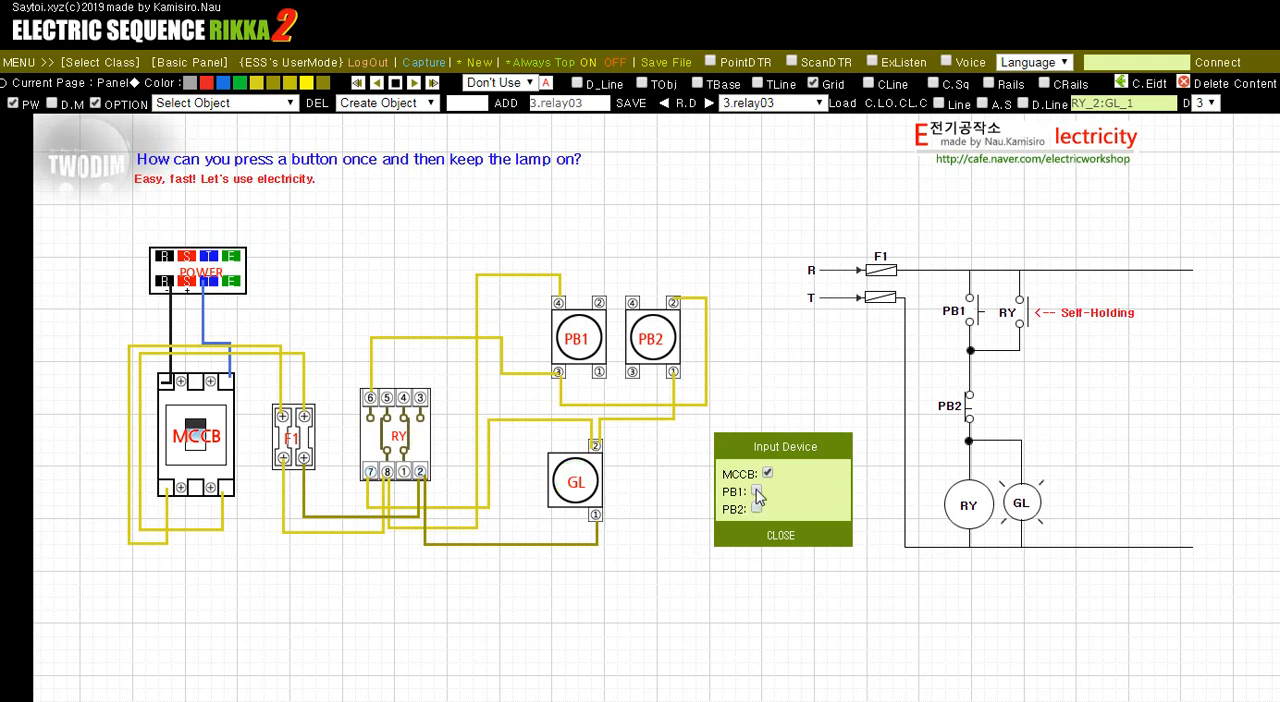
left_click(756, 491)
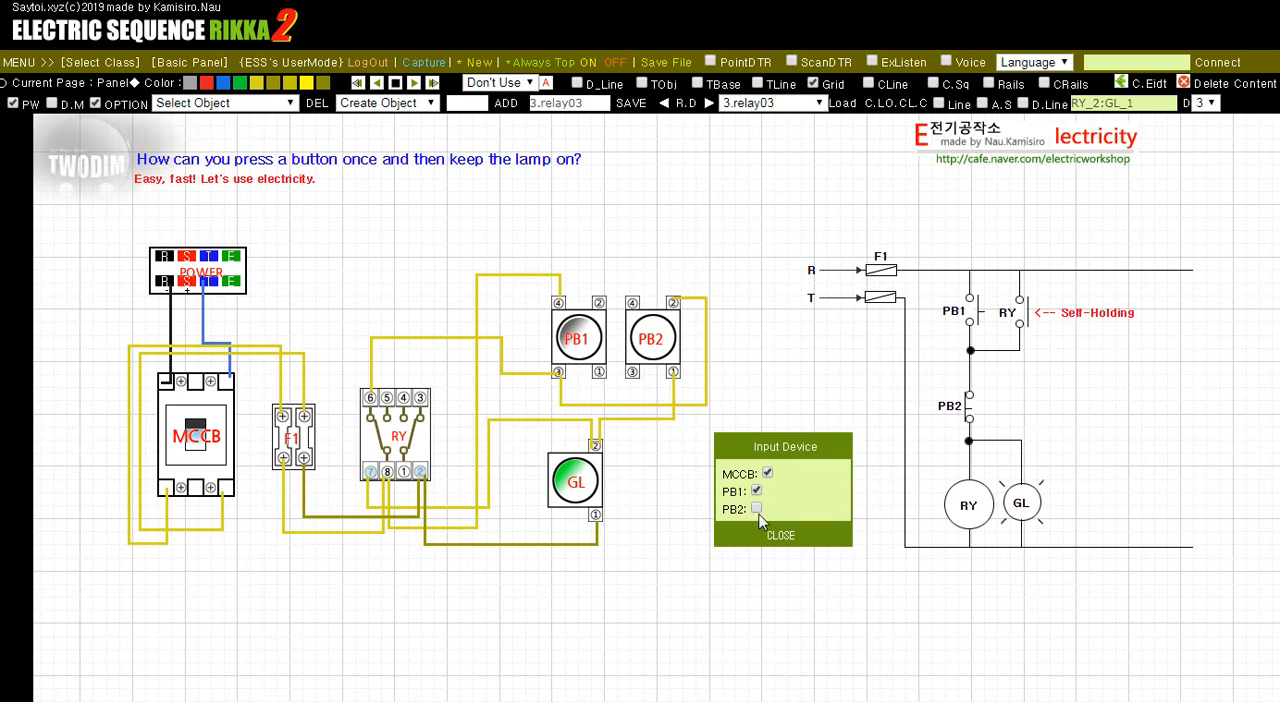
left_click(757, 491)
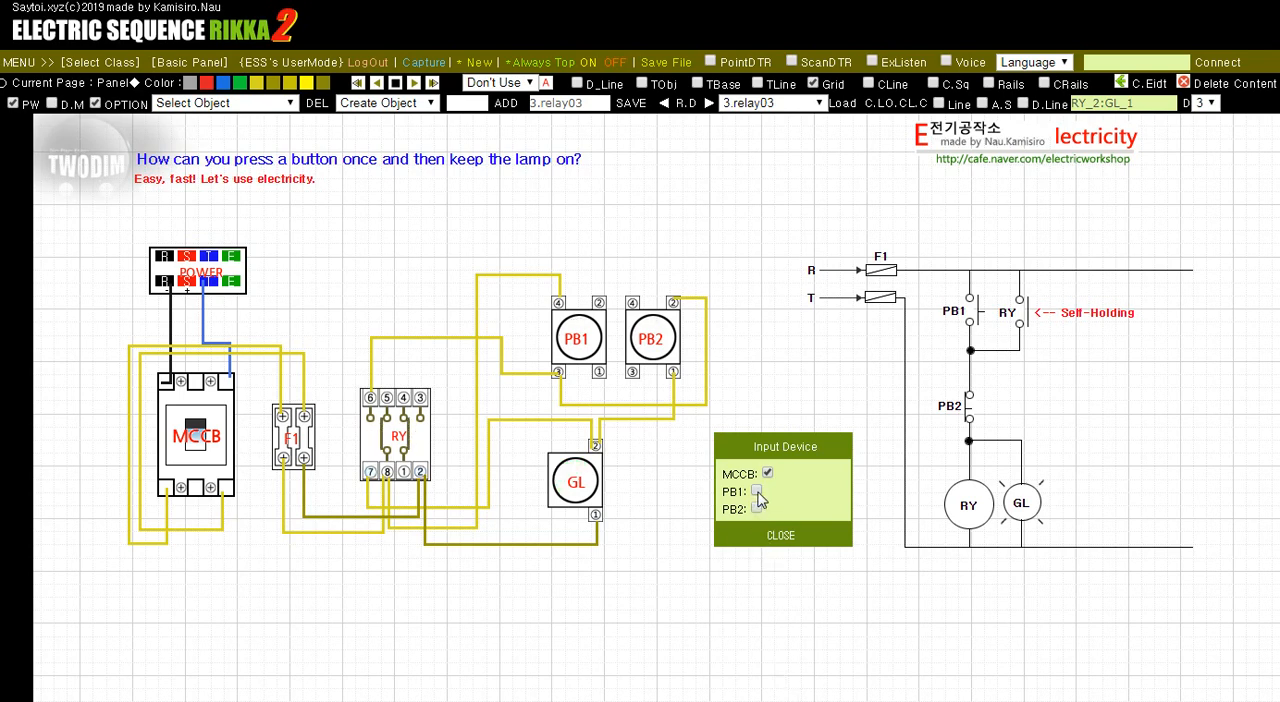
left_click(756, 491)
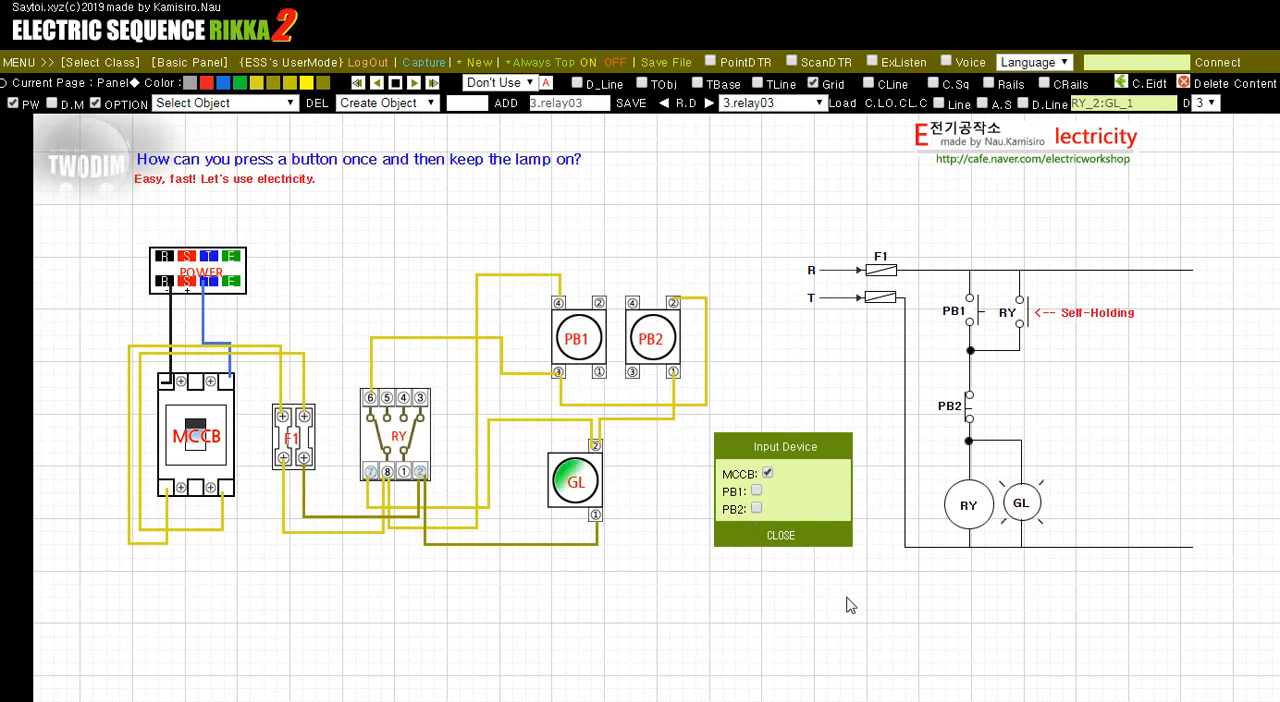
Latch GL on by ticking and unticking PB1, then drop RY and GL out with PB2
left_click(757, 510)
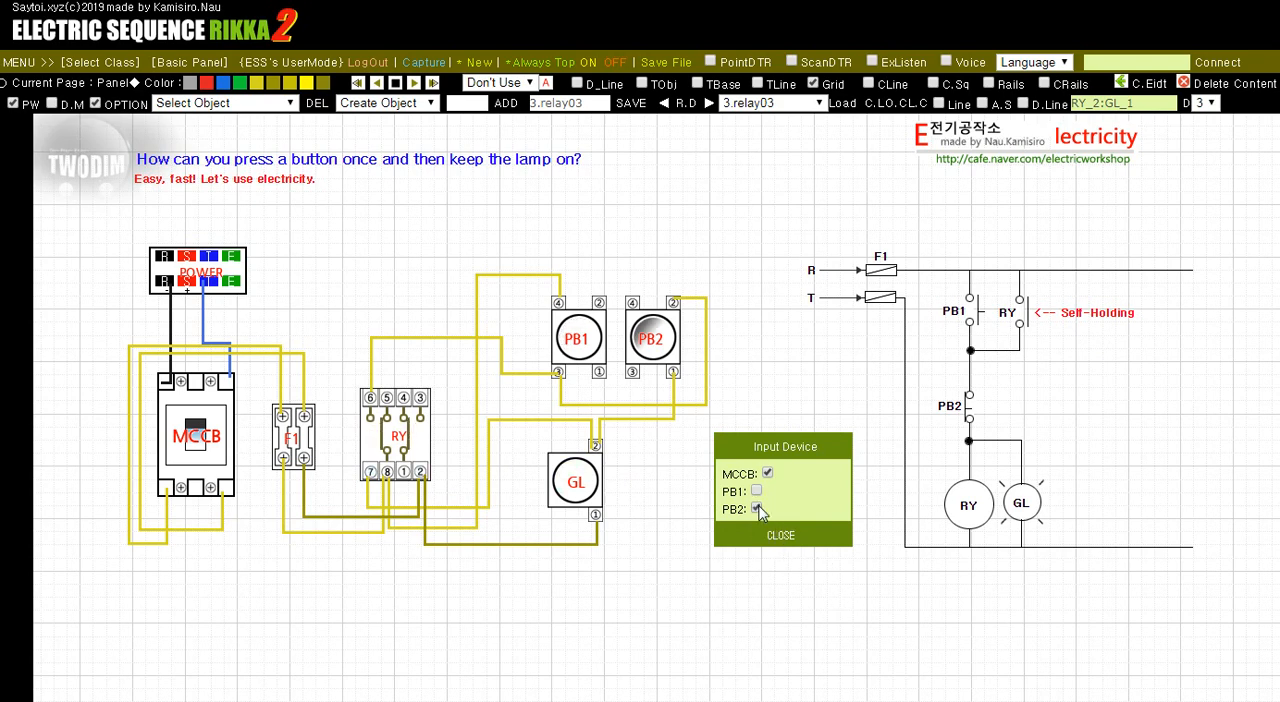
left_click(756, 490)
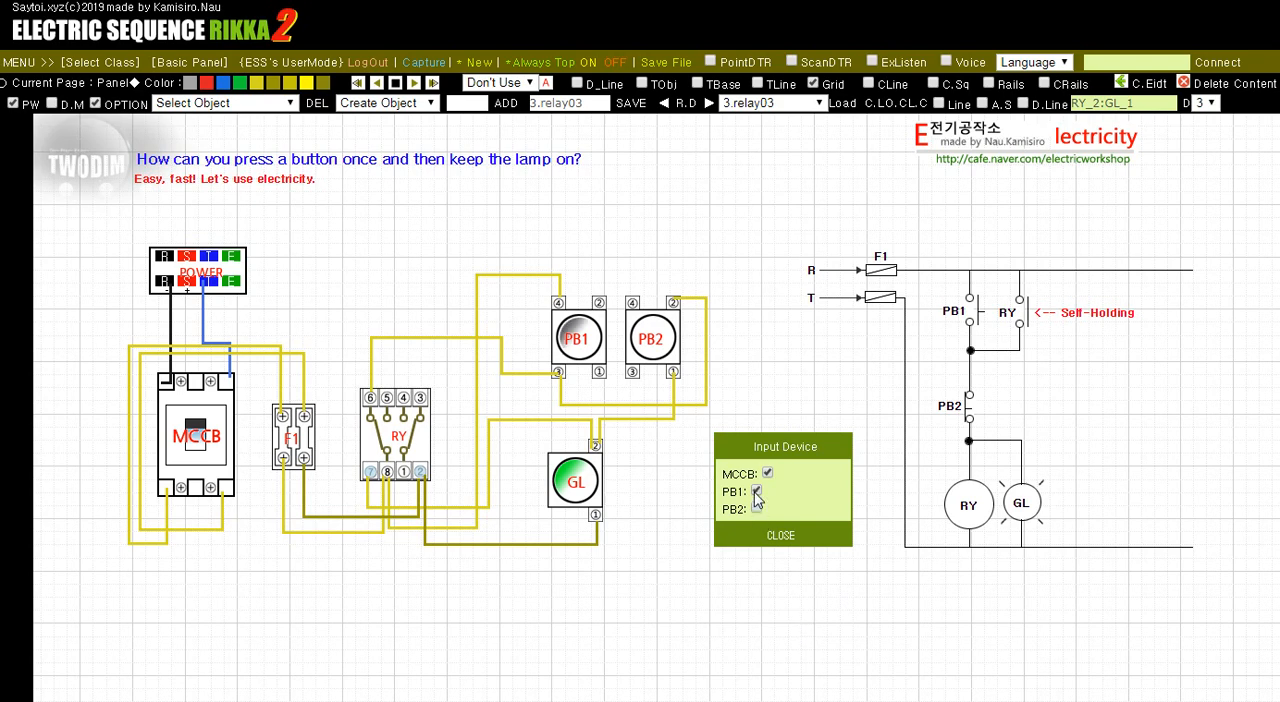
left_click(756, 491)
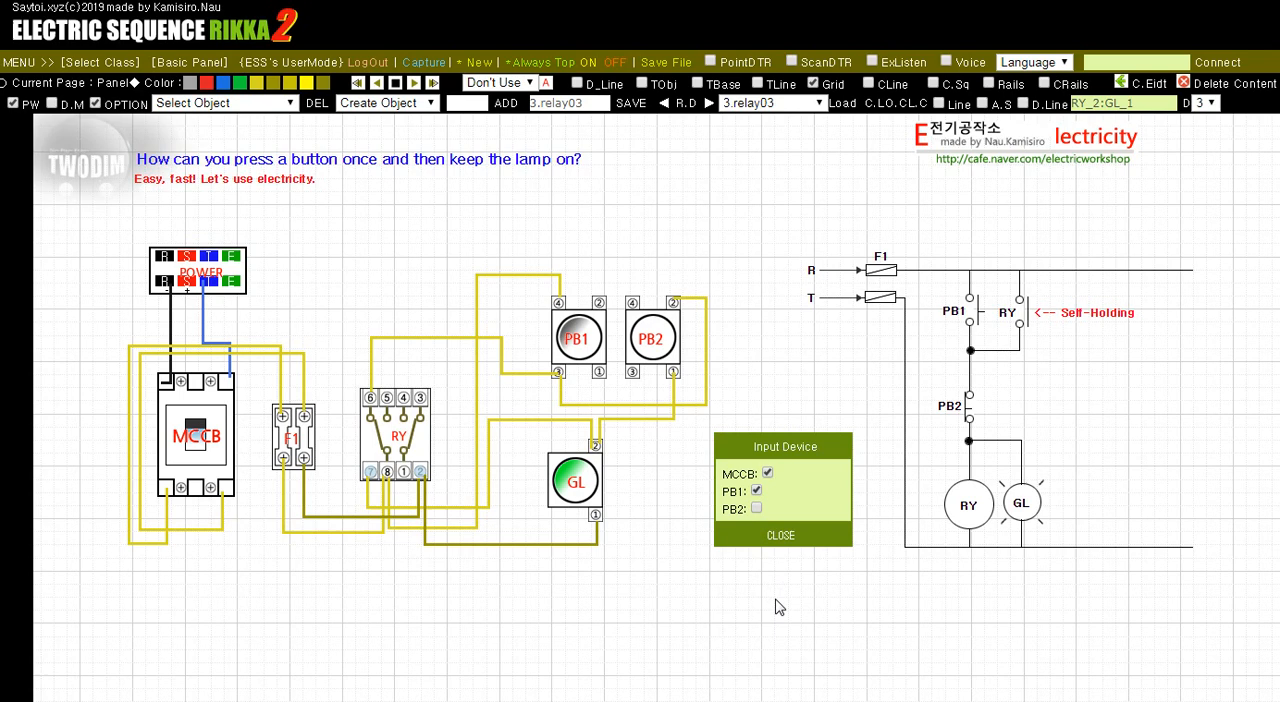
left_click(756, 508)
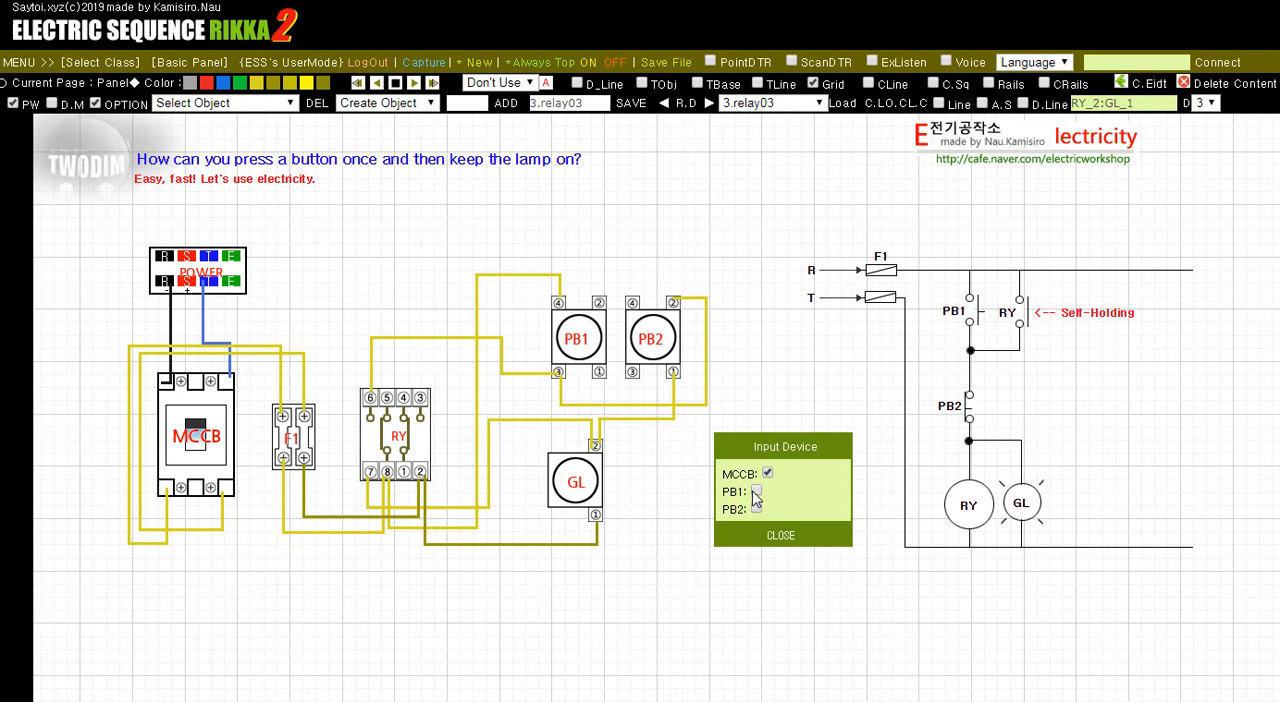
left_click(756, 491)
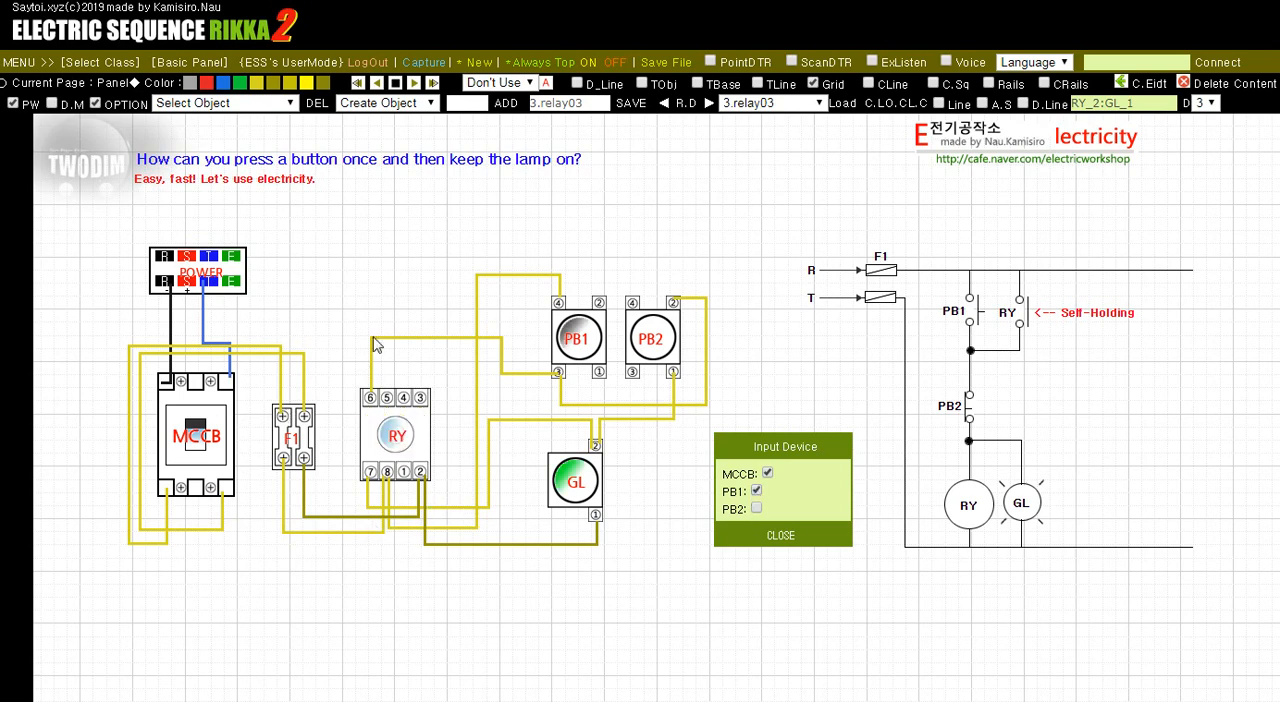
left_click(756, 490)
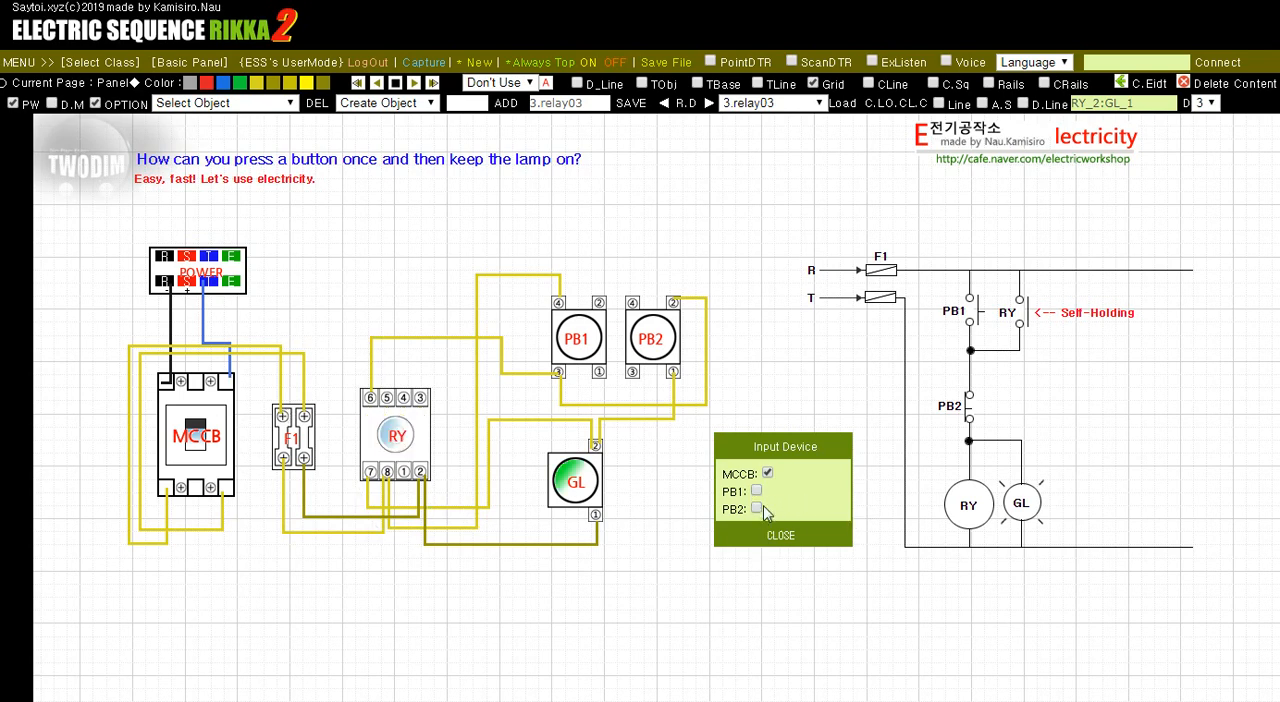
left_click(757, 510)
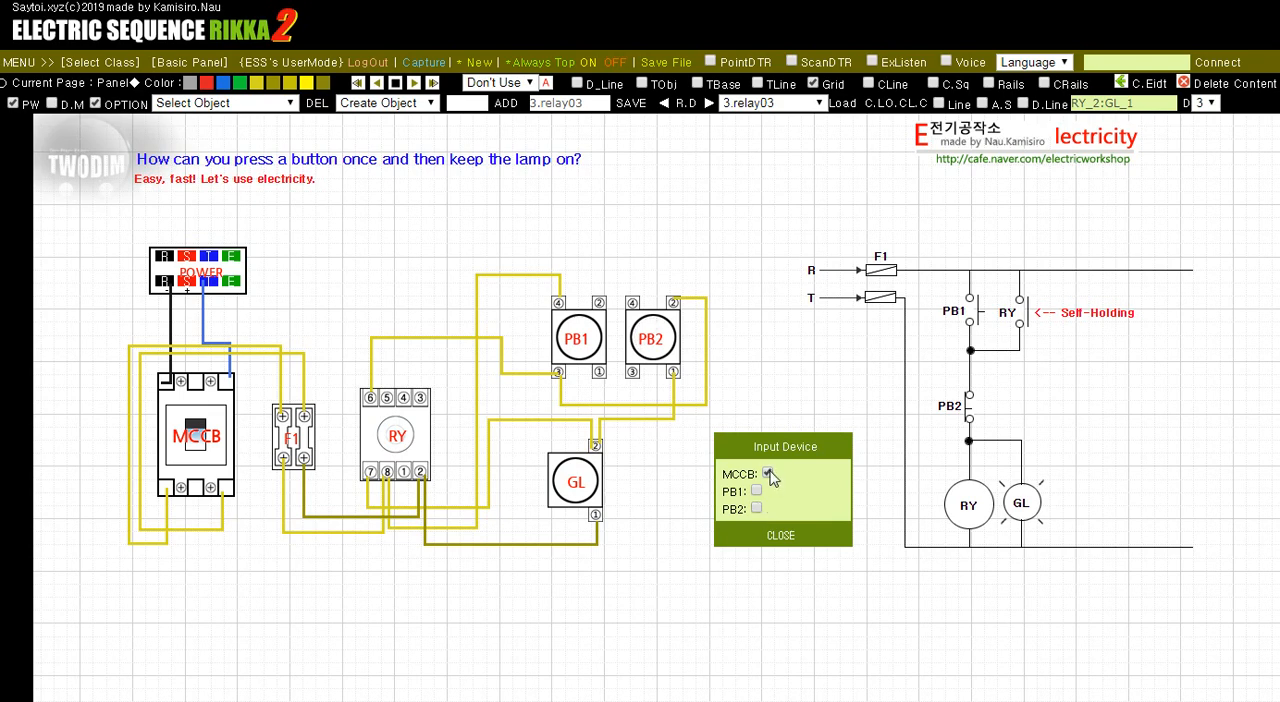
With MCCB ticked, tick and untick PB1 so RY and GL latch on
left_click(768, 473)
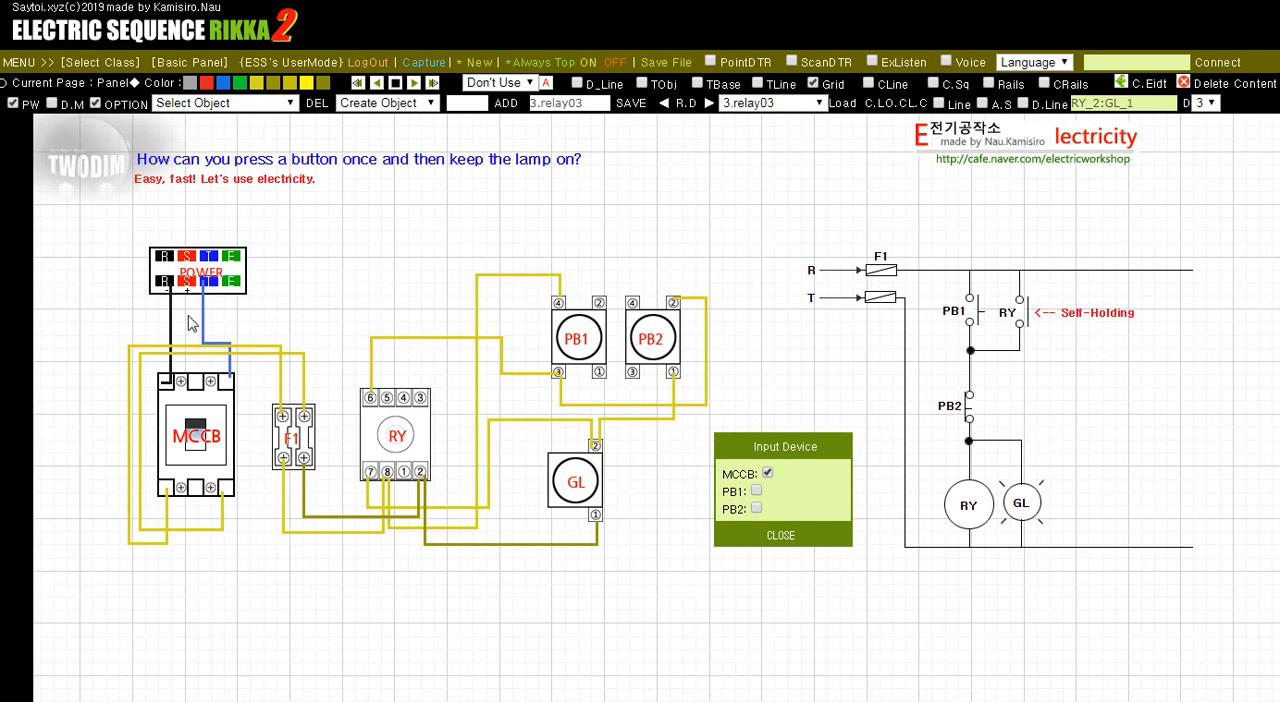
mouse_move(428, 305)
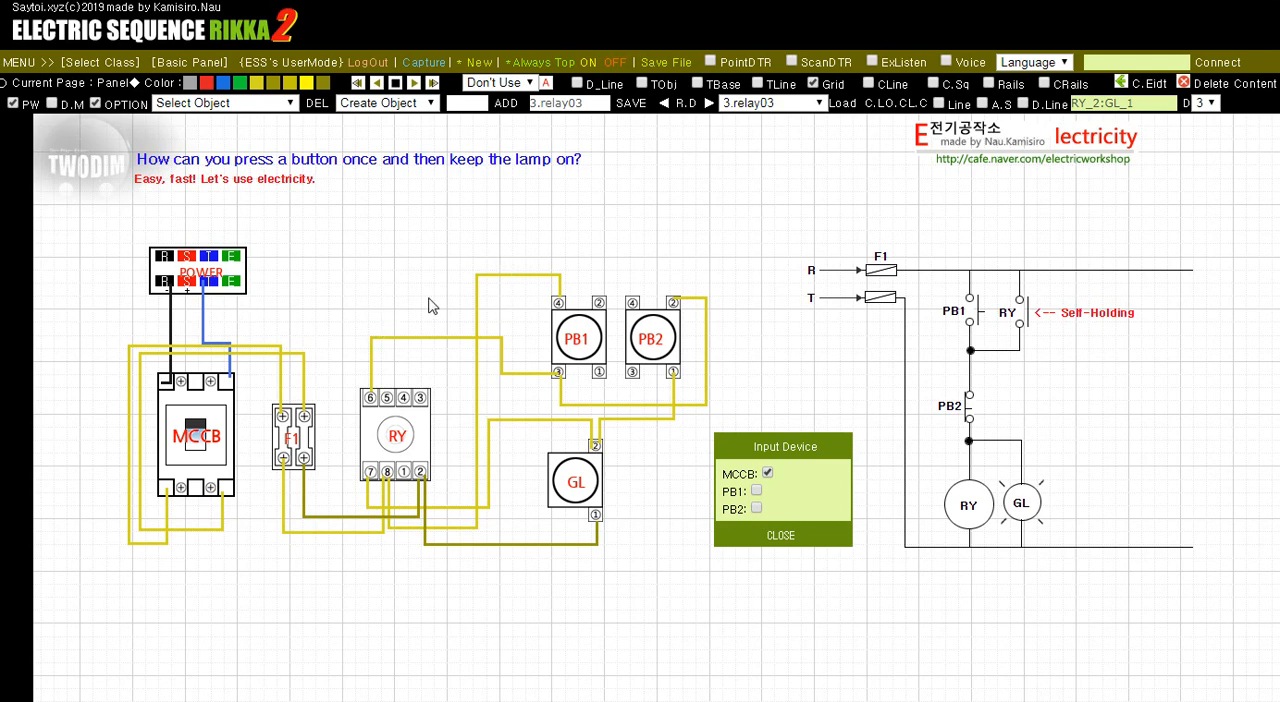
left_click(756, 491)
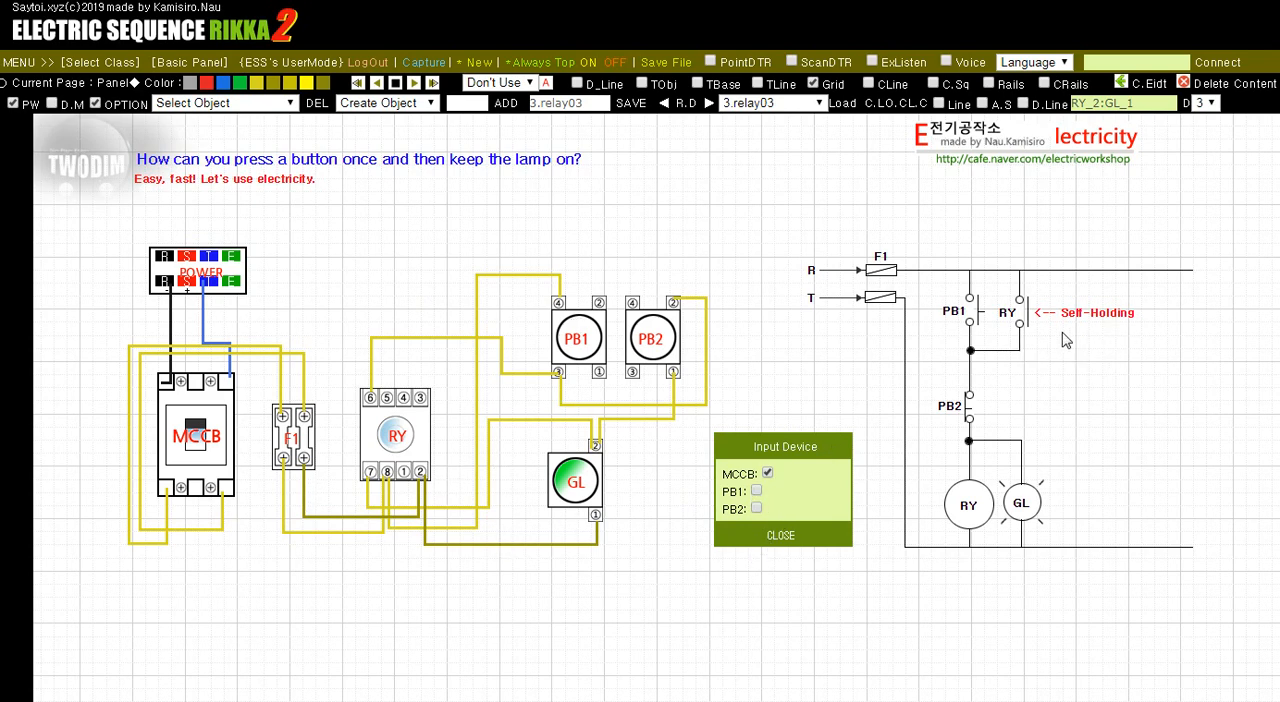
mouse_move(952, 530)
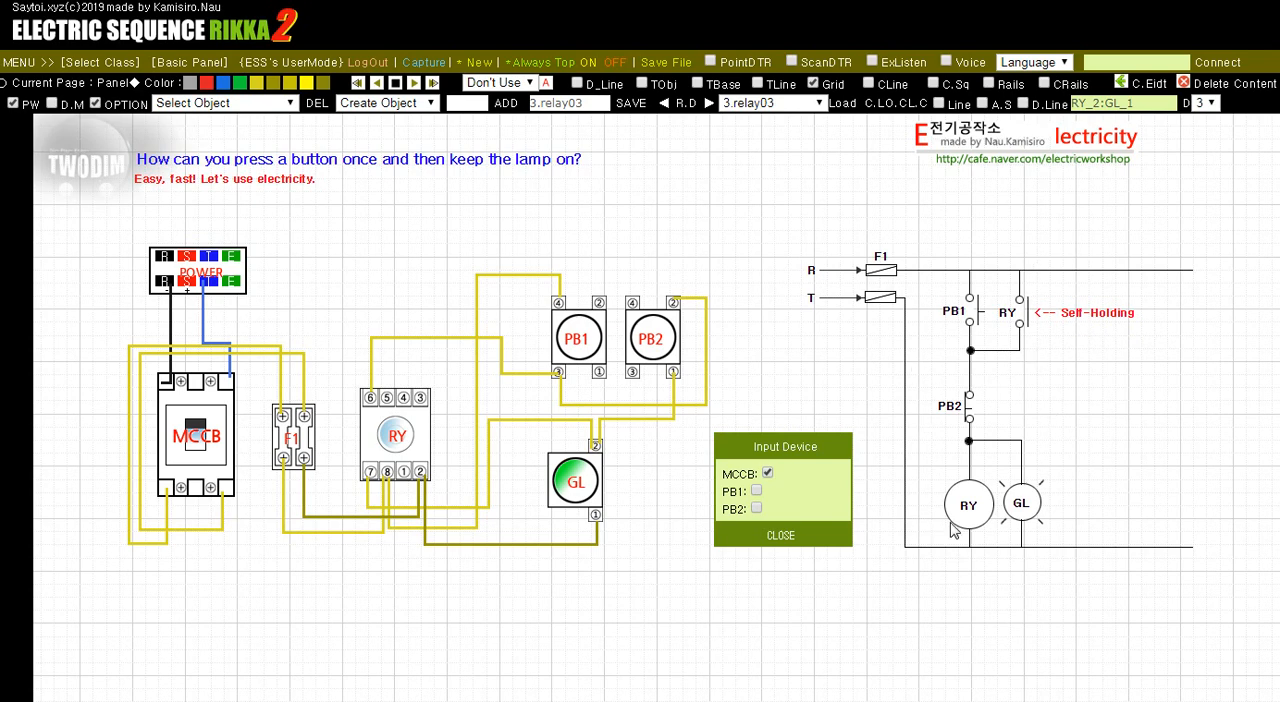
mouse_move(798, 609)
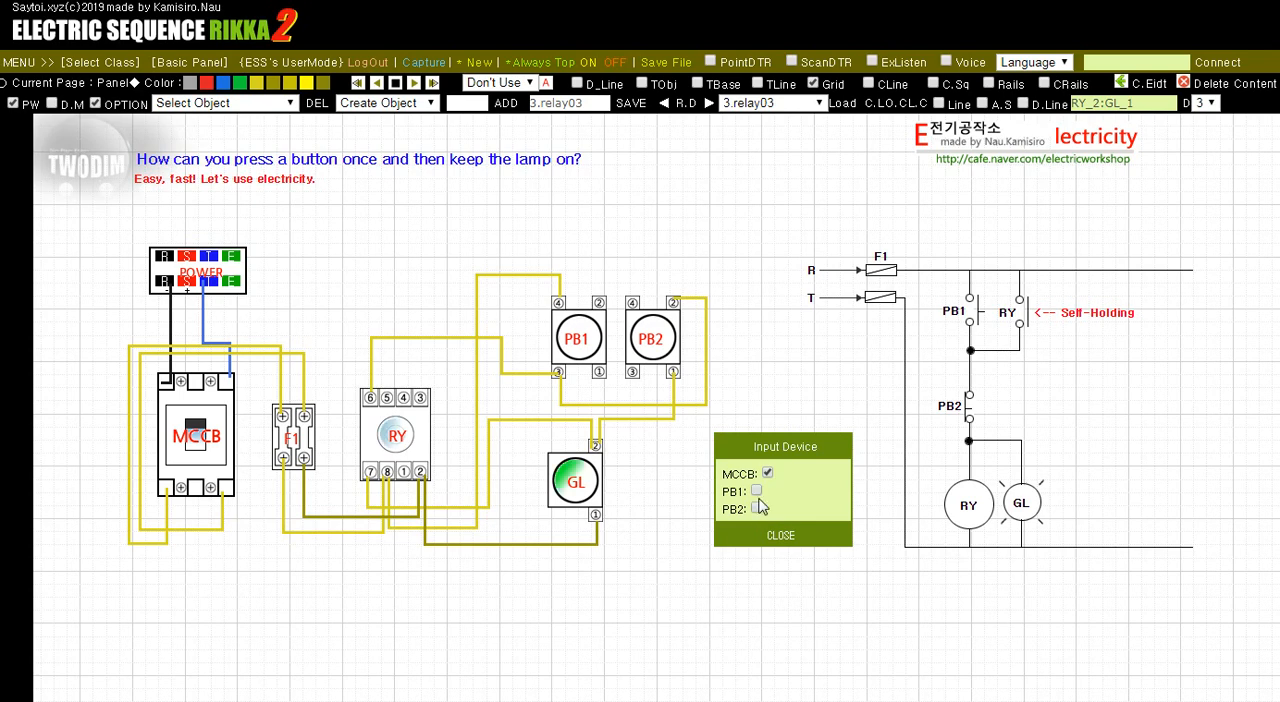
Tick PB2 to drop GL, relatch with PB1, then tick and untick PB2 to leave everything off
left_click(757, 509)
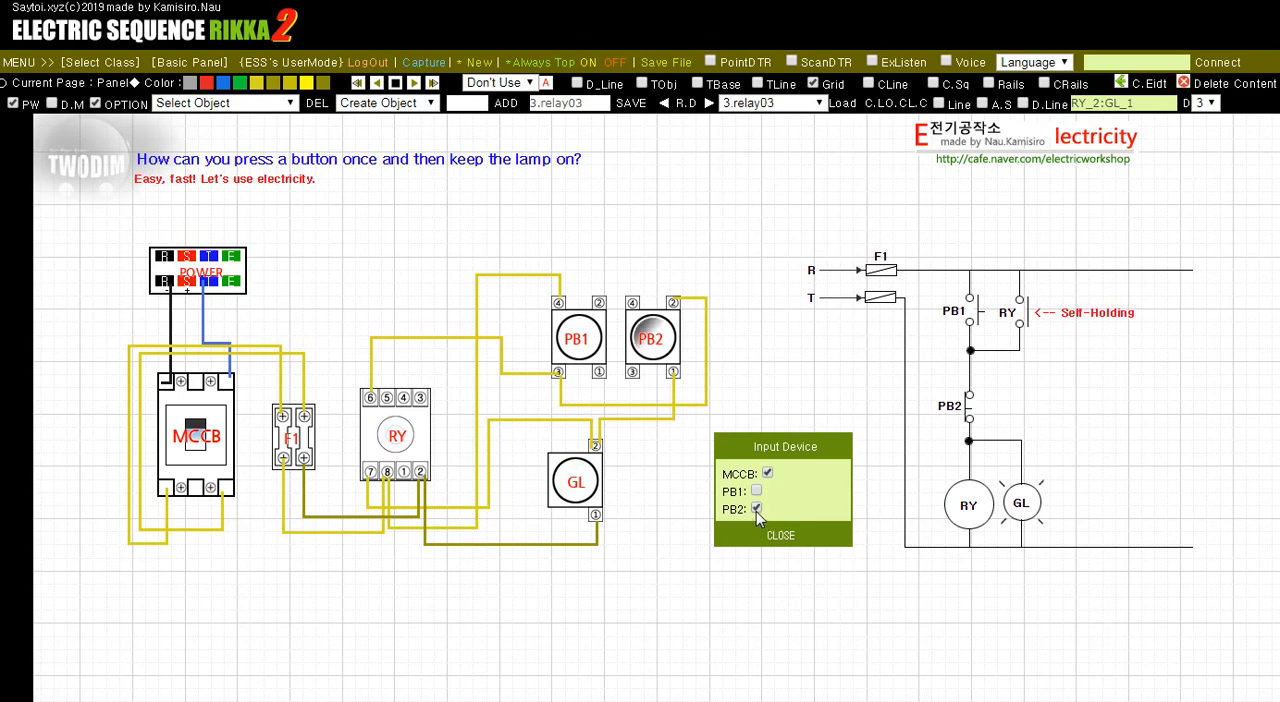
left_click(756, 508)
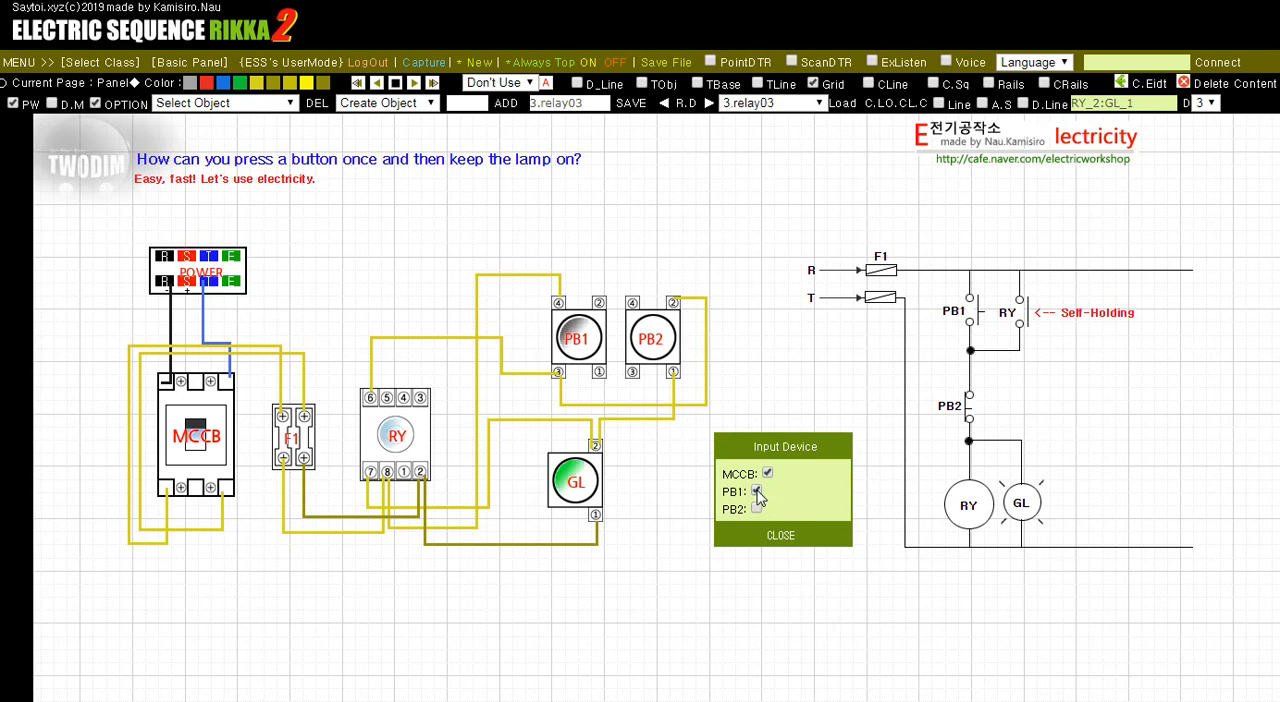
left_click(756, 509)
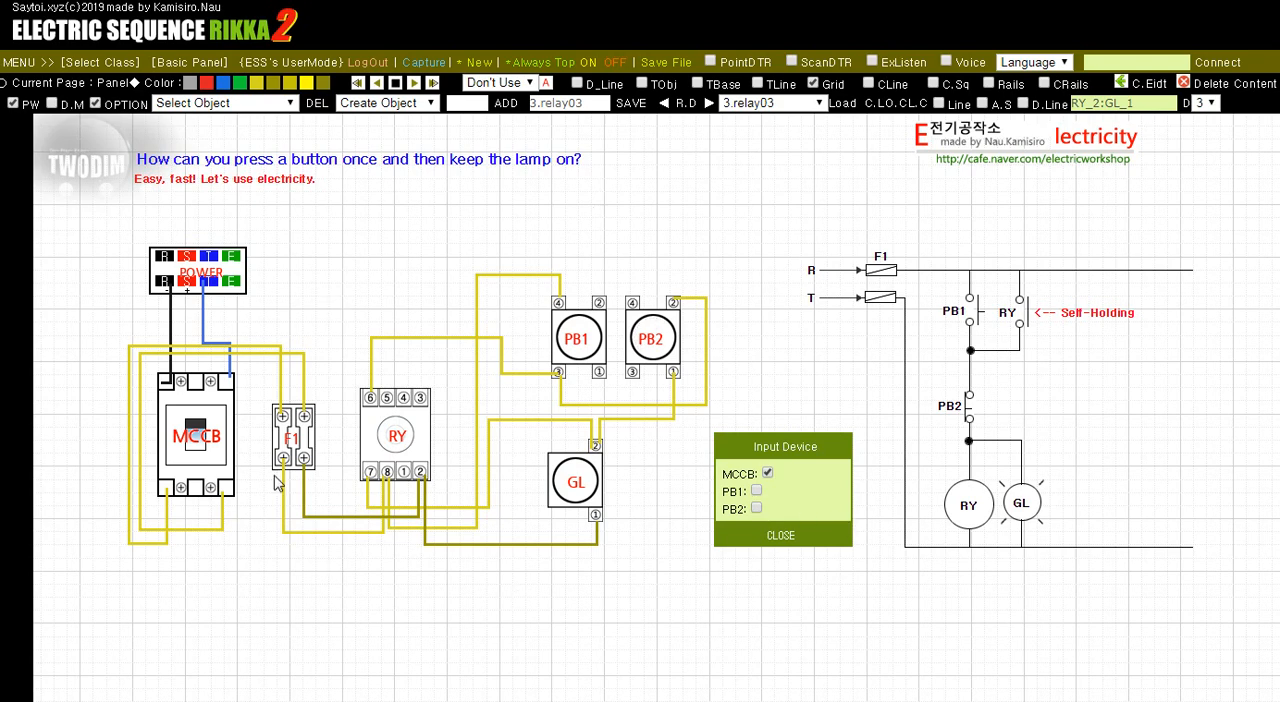
mouse_move(757, 498)
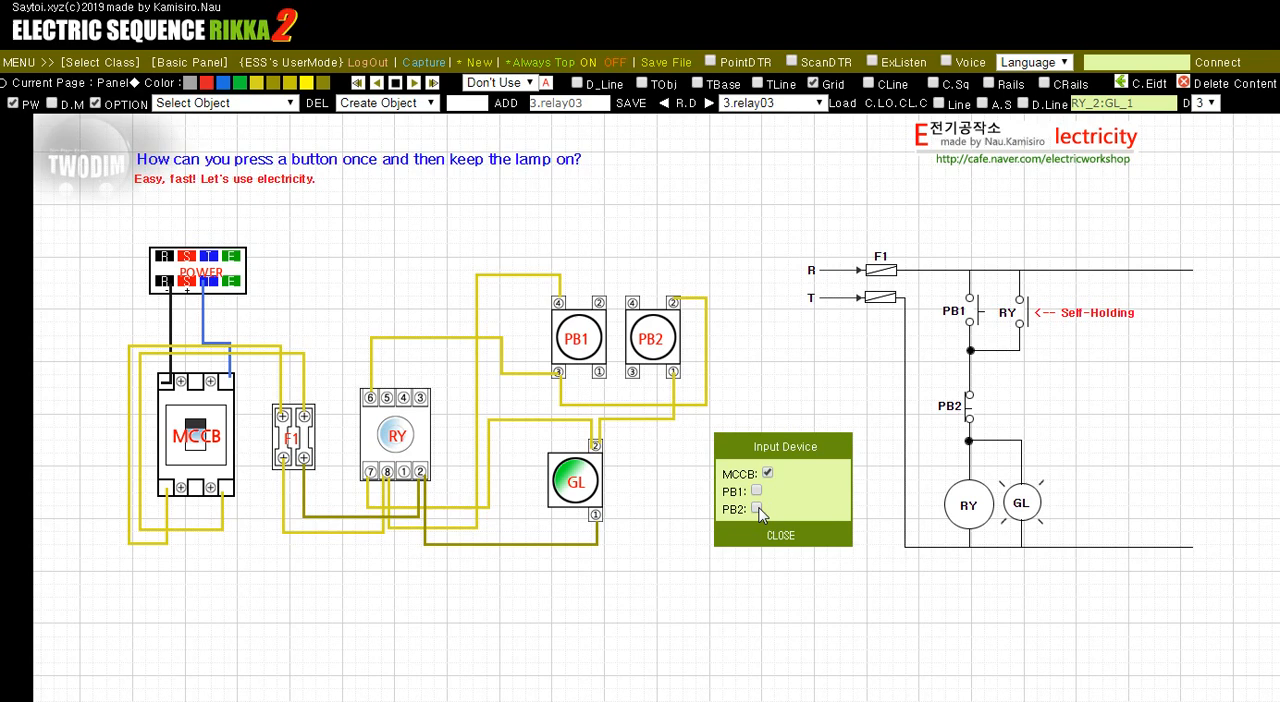
left_click(757, 509)
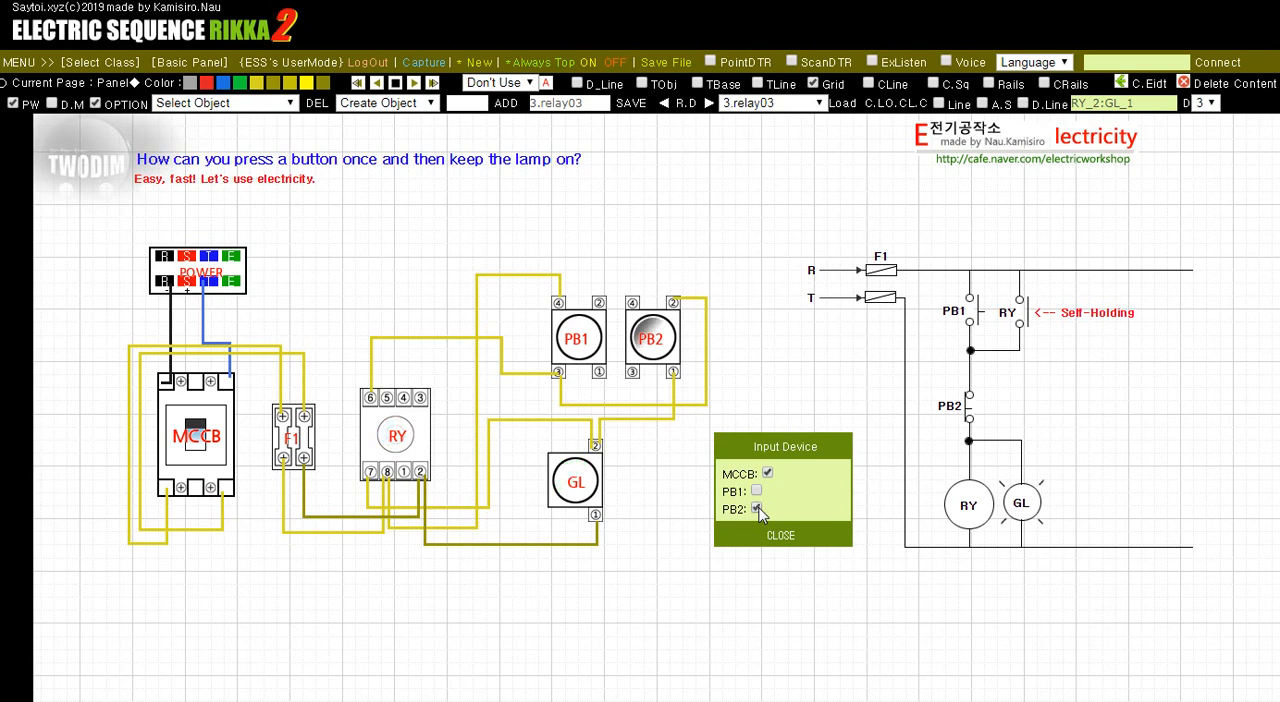
left_click(757, 509)
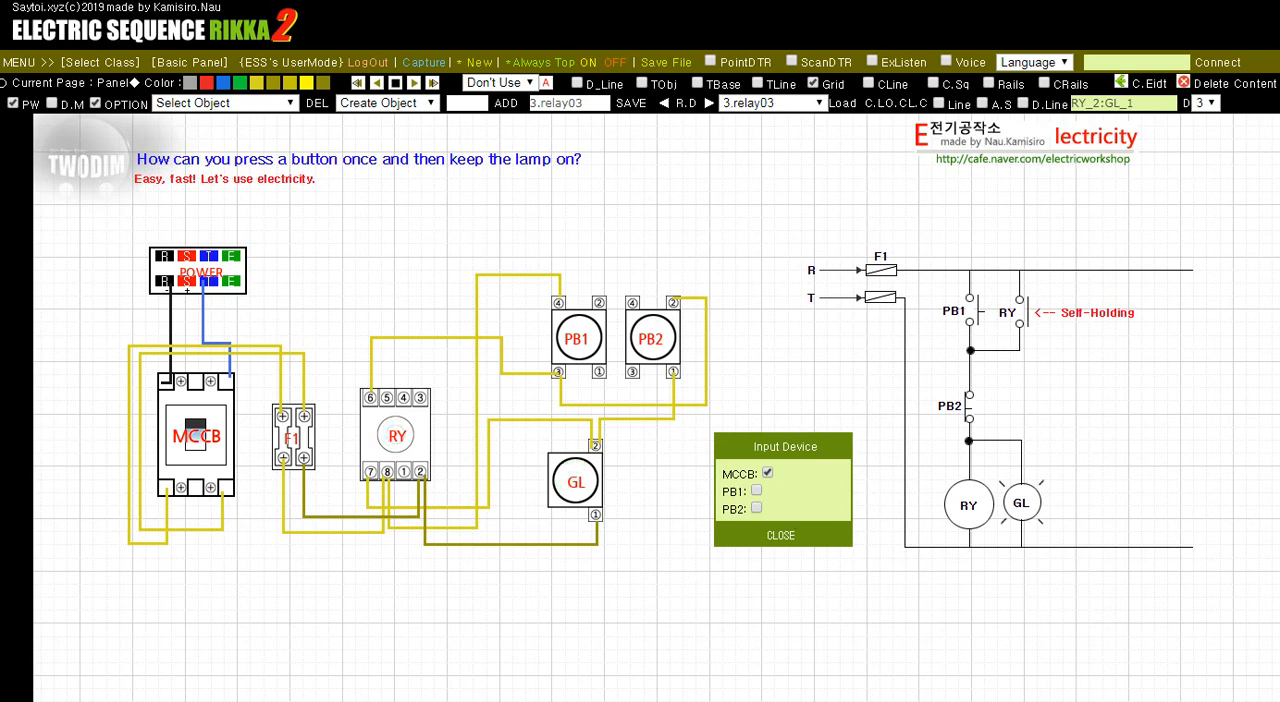